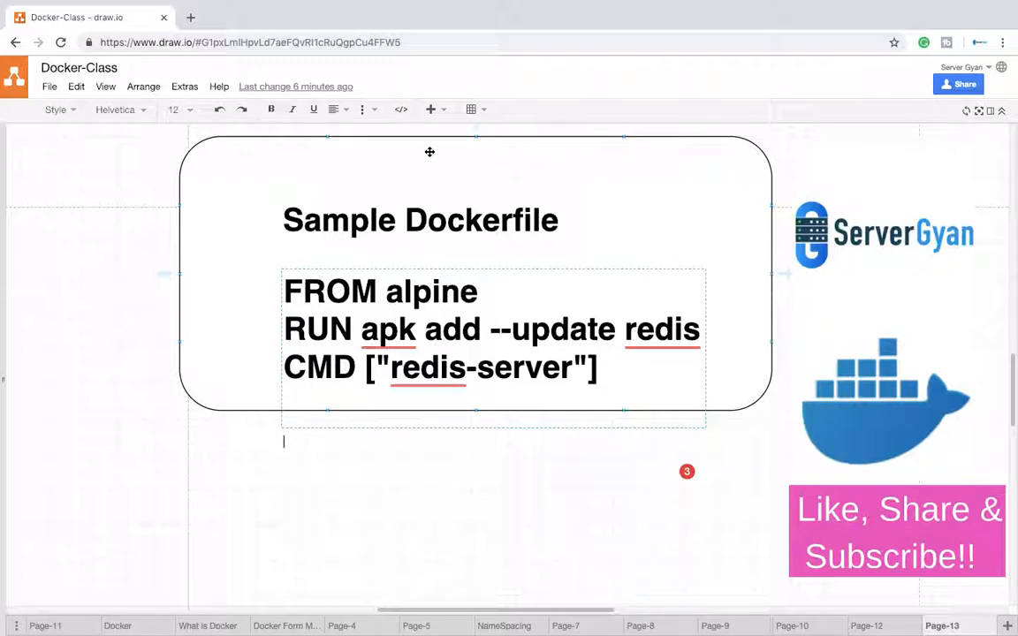
mouse_move(424, 60)
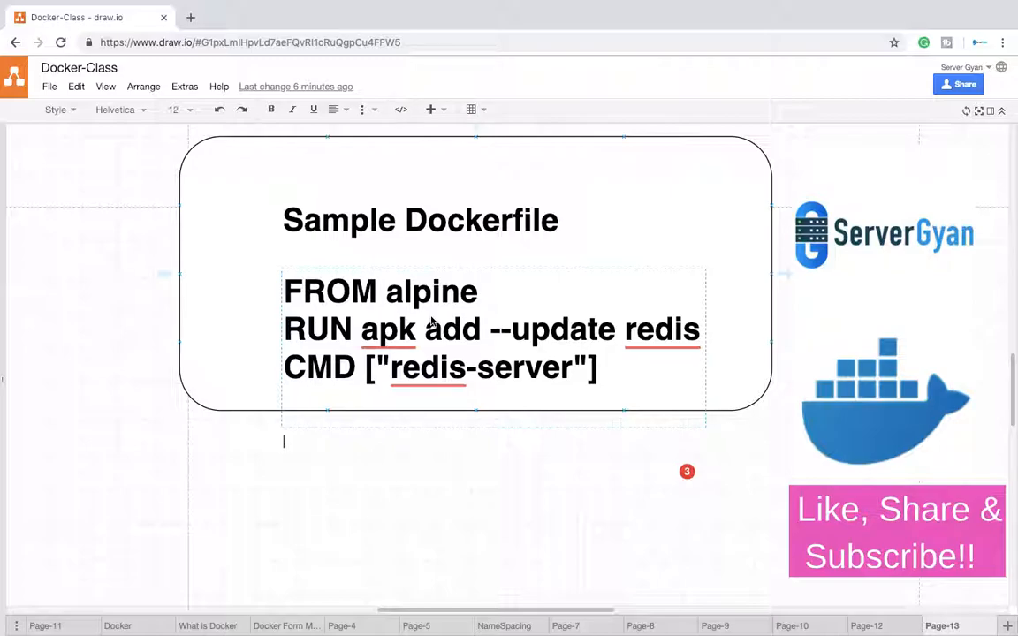
- Highlight the Dockerfile keywords FROM, alpine, RUN and CMD while explaining each
double_click(329, 291)
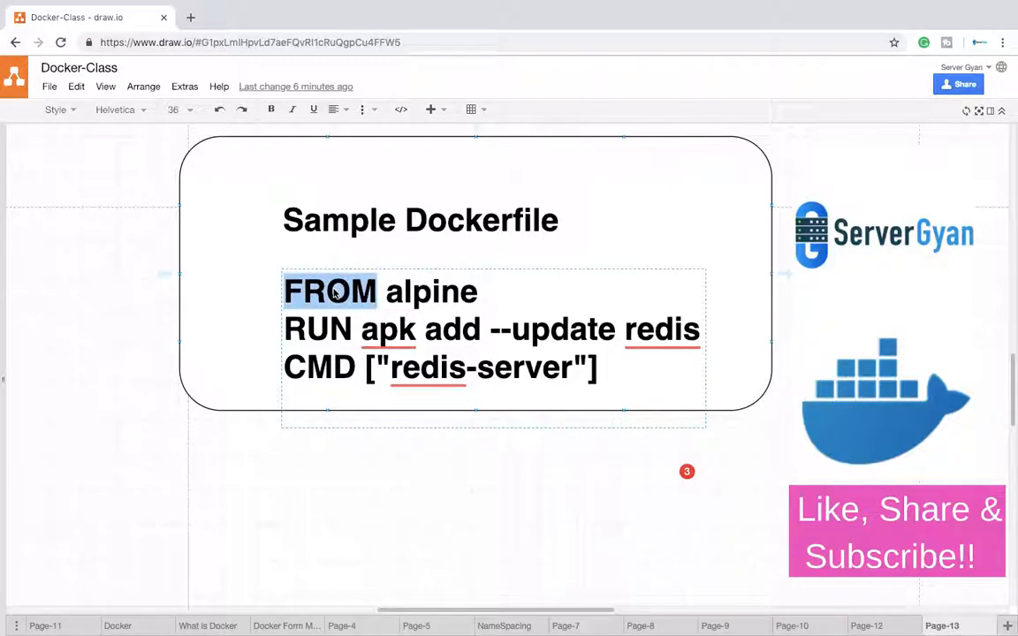
double_click(432, 291)
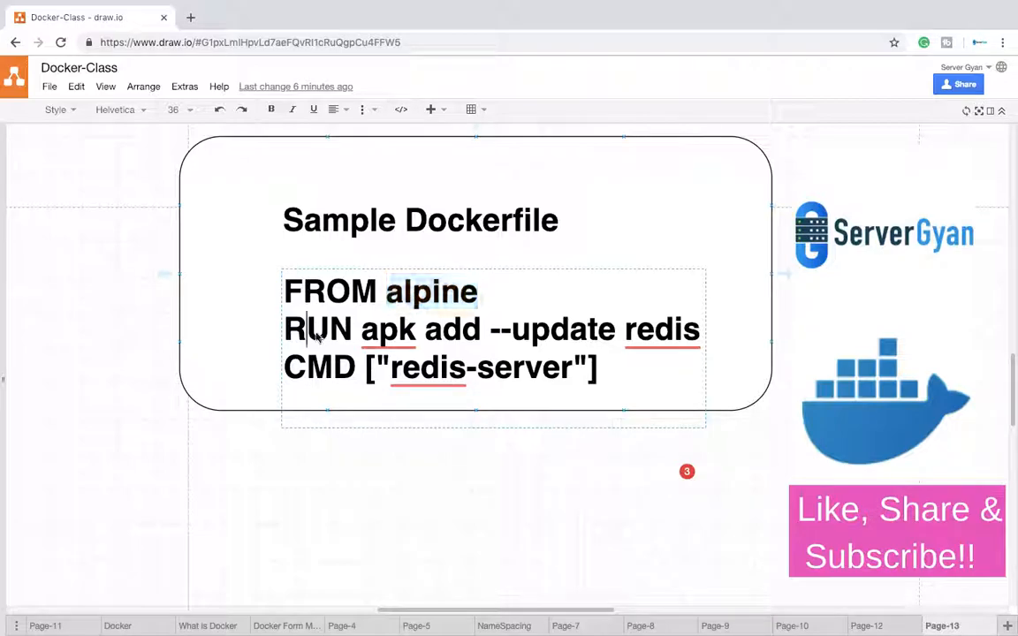
double_click(318, 329)
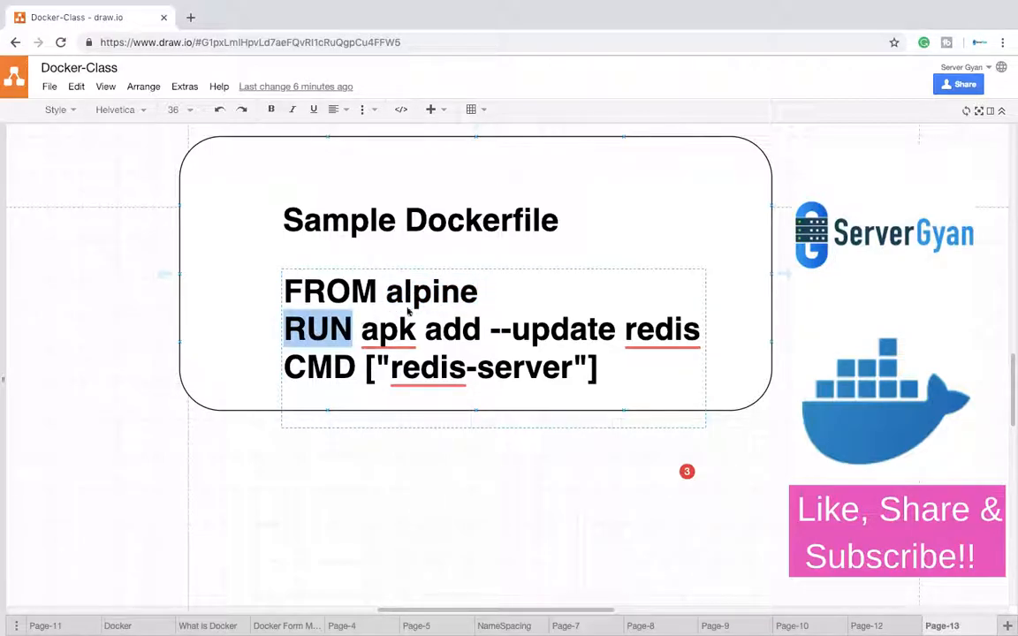
double_click(432, 291)
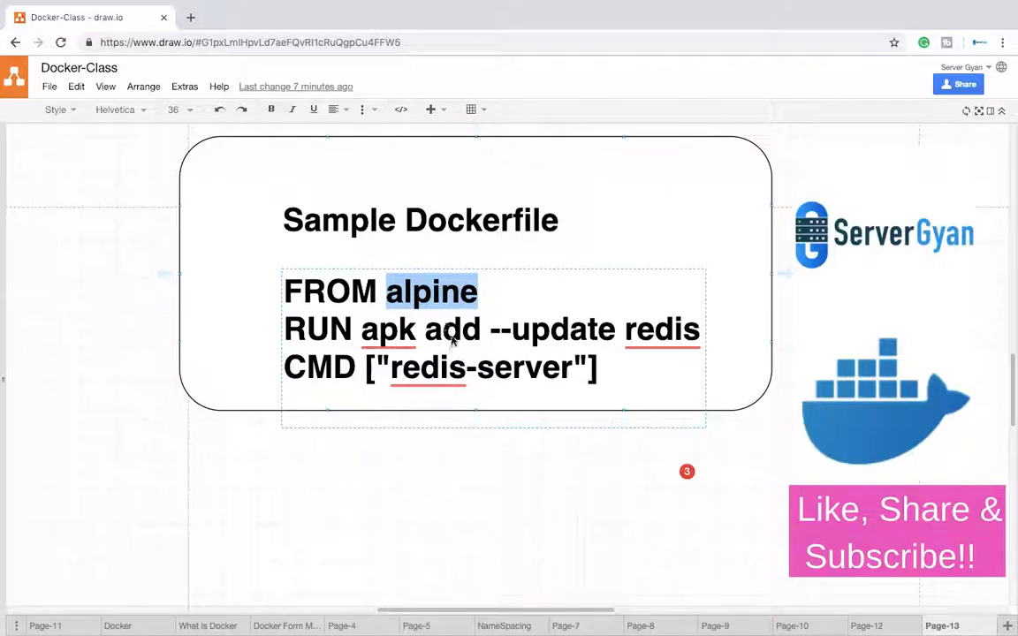
mouse_move(485, 345)
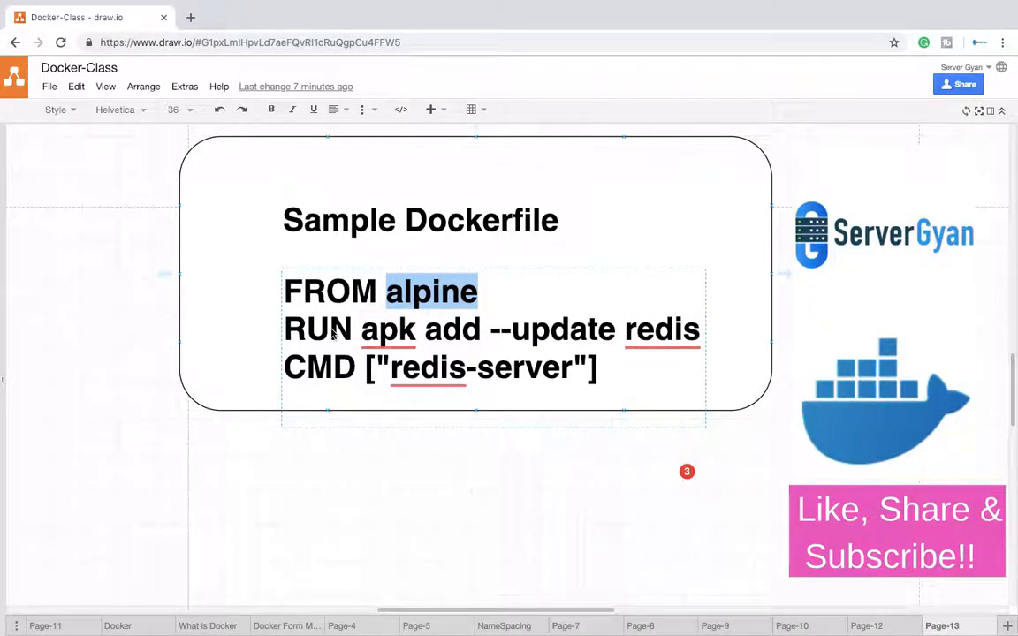
double_click(319, 329)
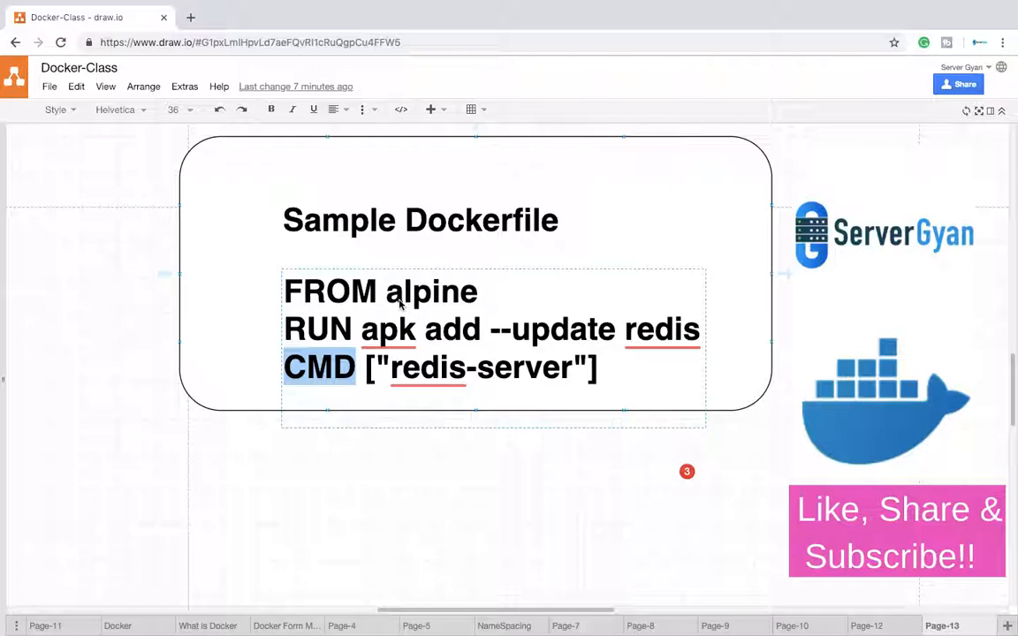
mouse_move(445, 281)
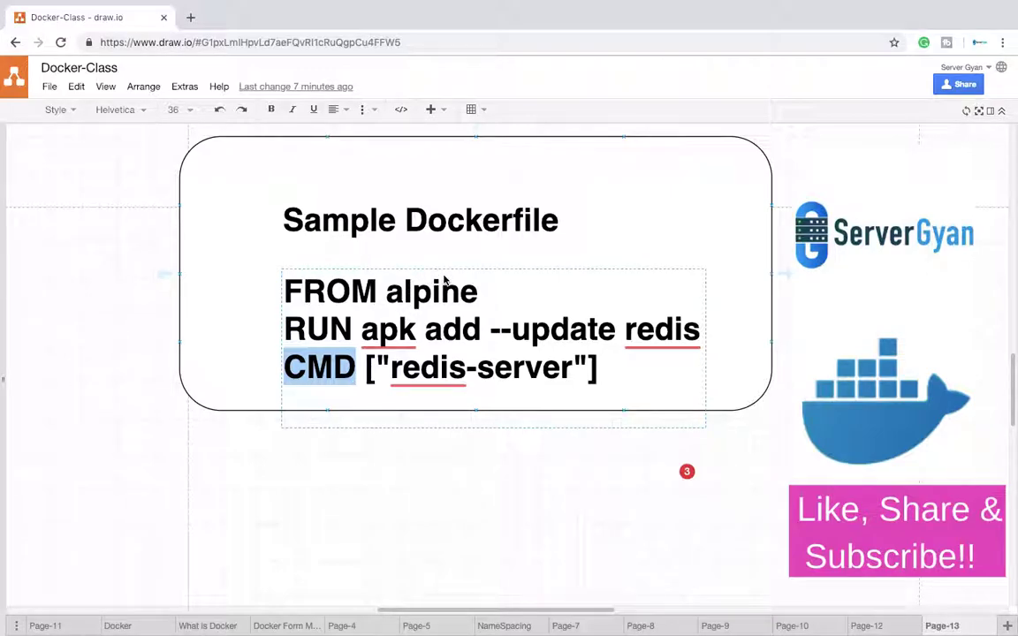
mouse_move(444, 394)
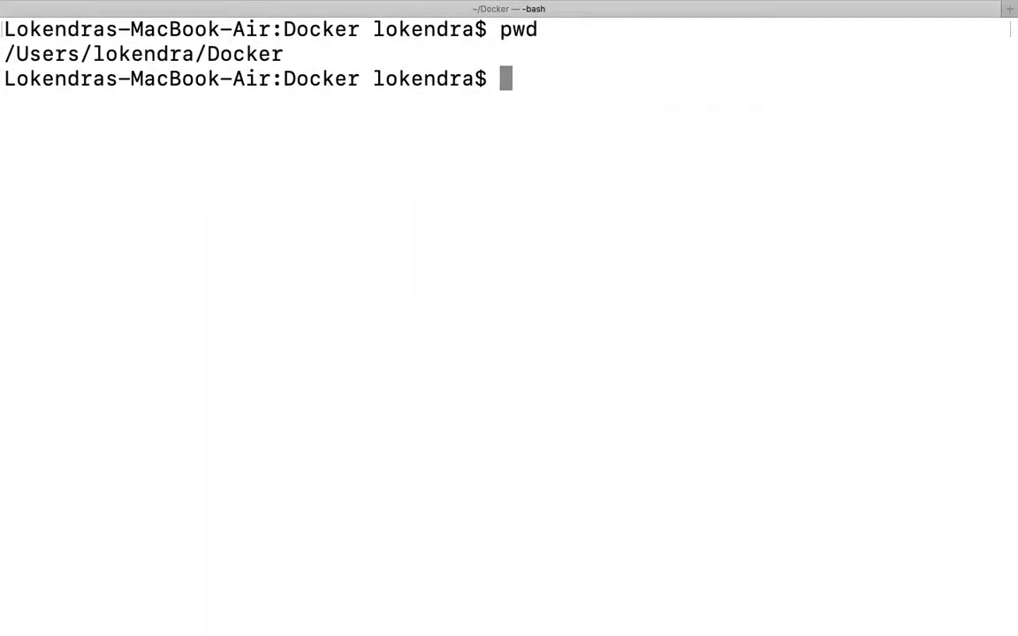
- Open a new file named Dockerfile in vim from the Docker folder
type("vim Do")
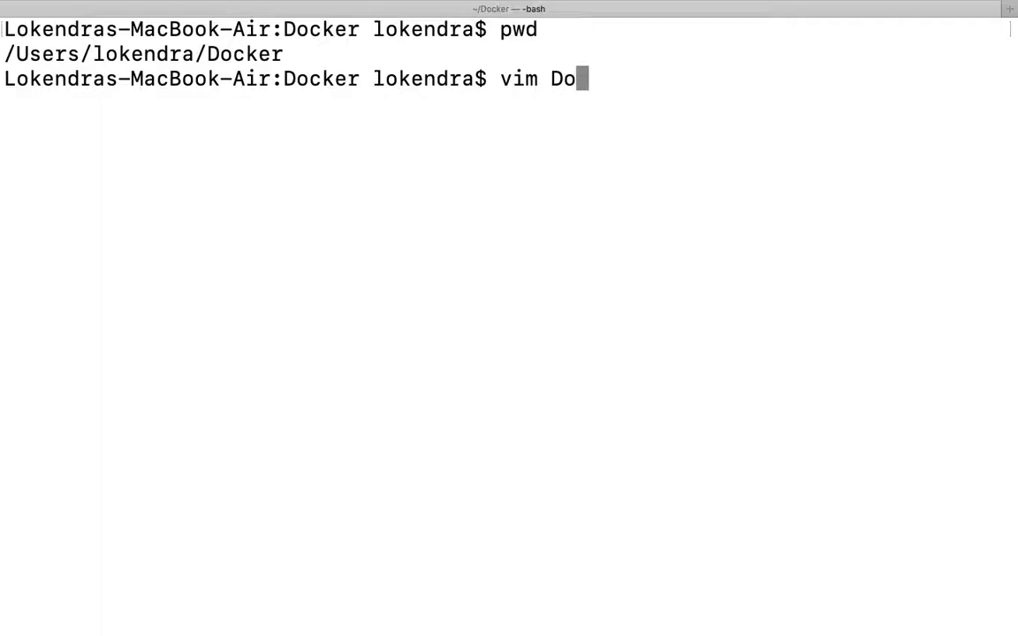
type("ckerfile")
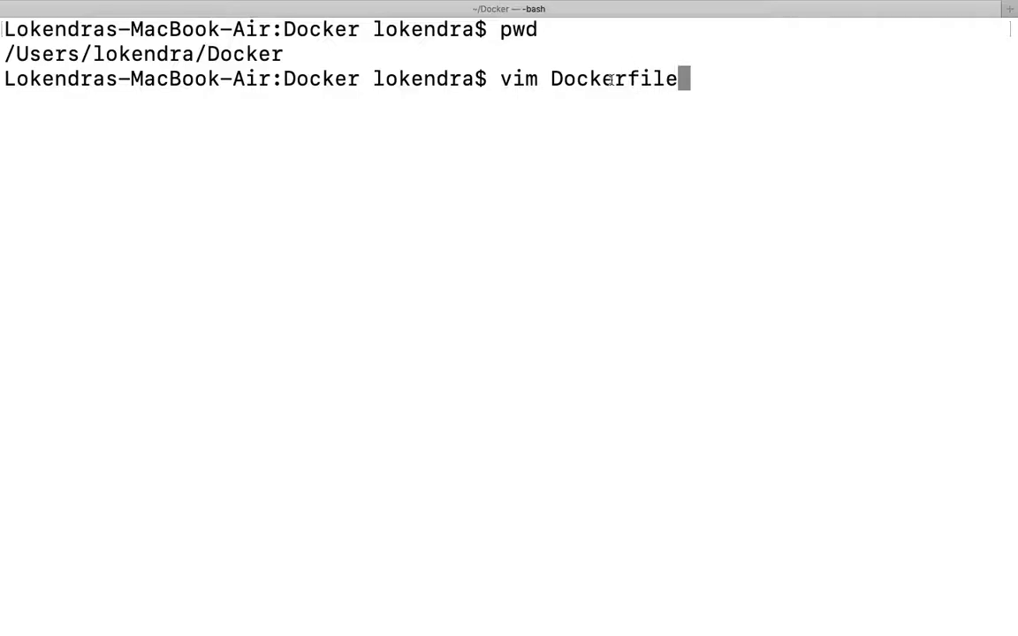
key("Return")
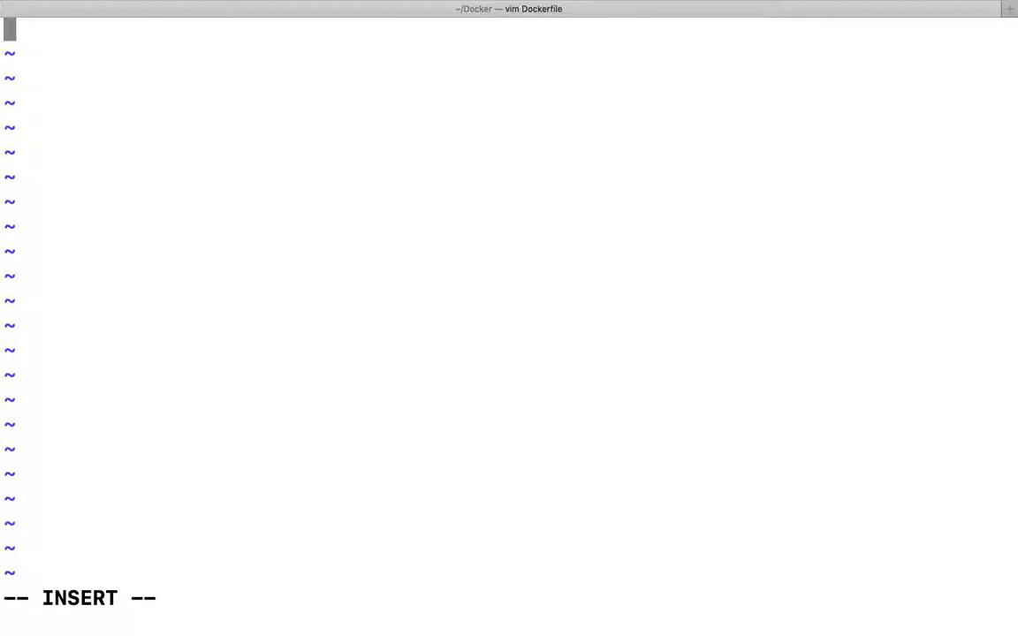
- Write FROM alpine and RUN apk add --update redis as the first two Dockerfile lines
type("FROM")
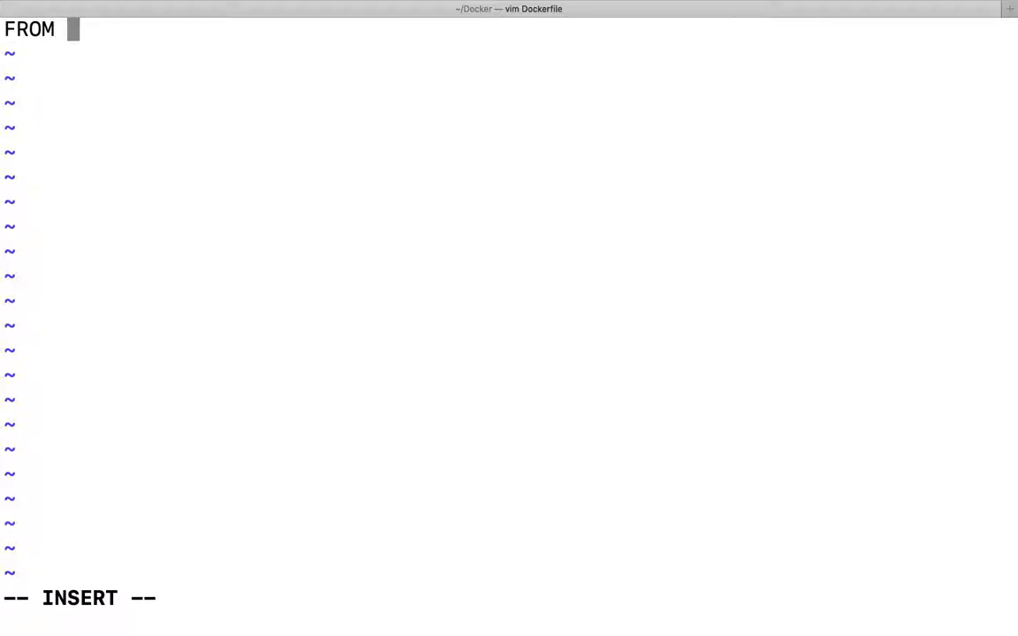
type("alpi")
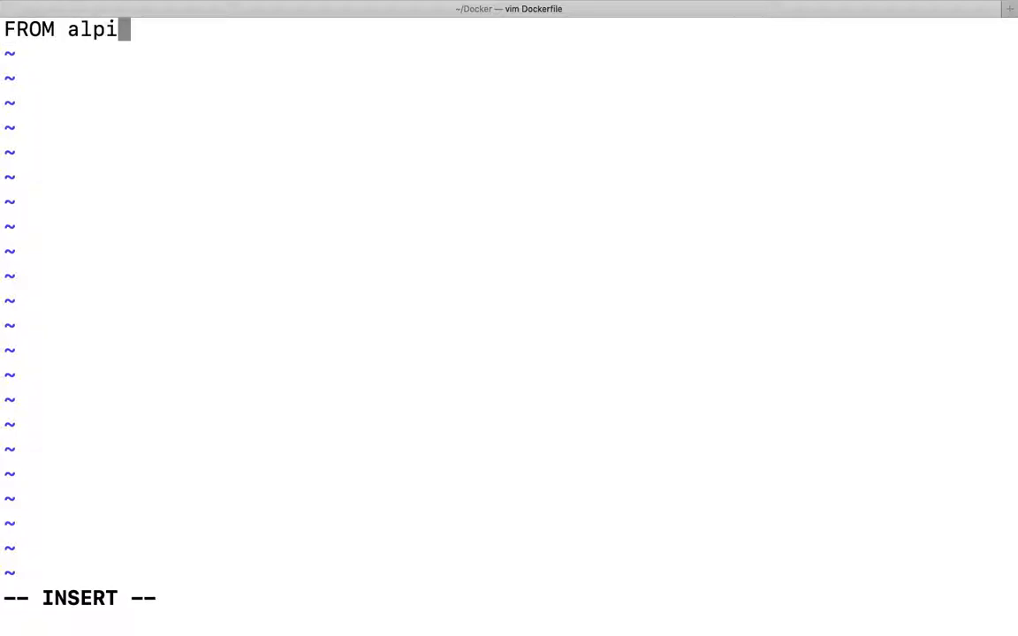
type("ne")
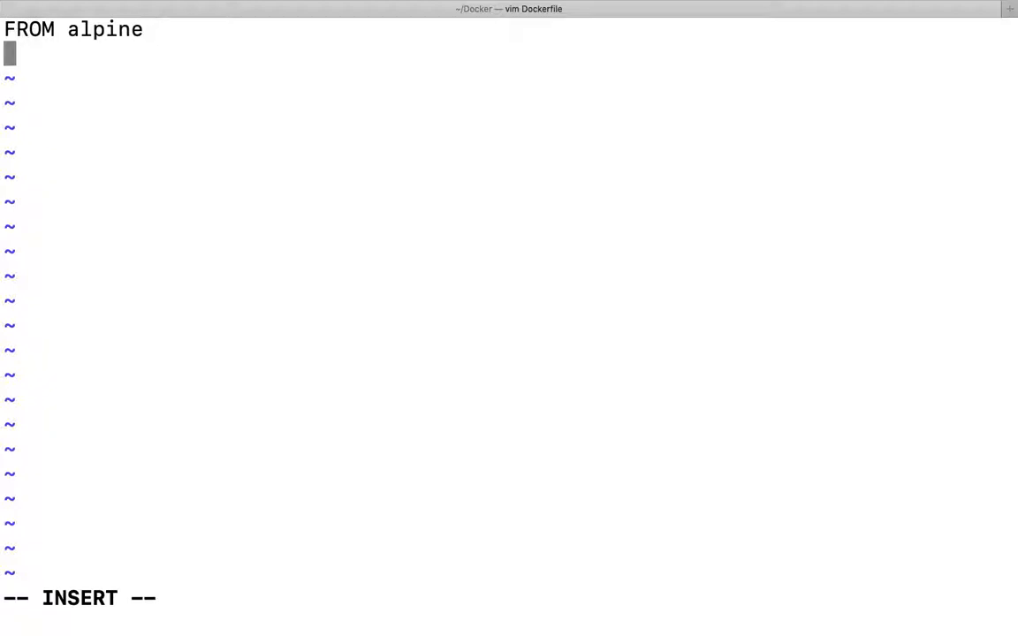
type("RUN")
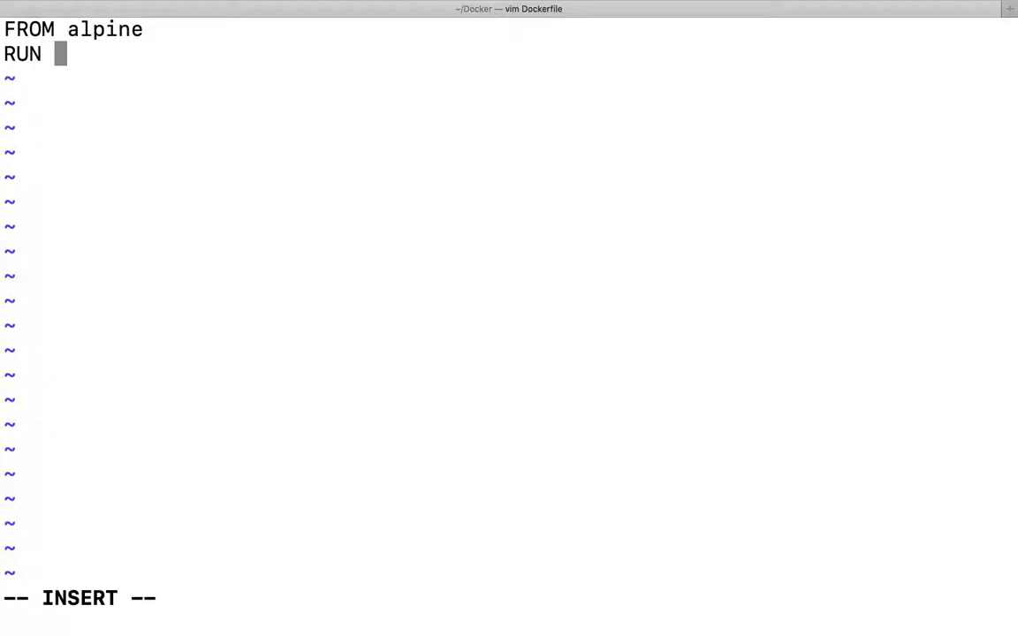
type("a")
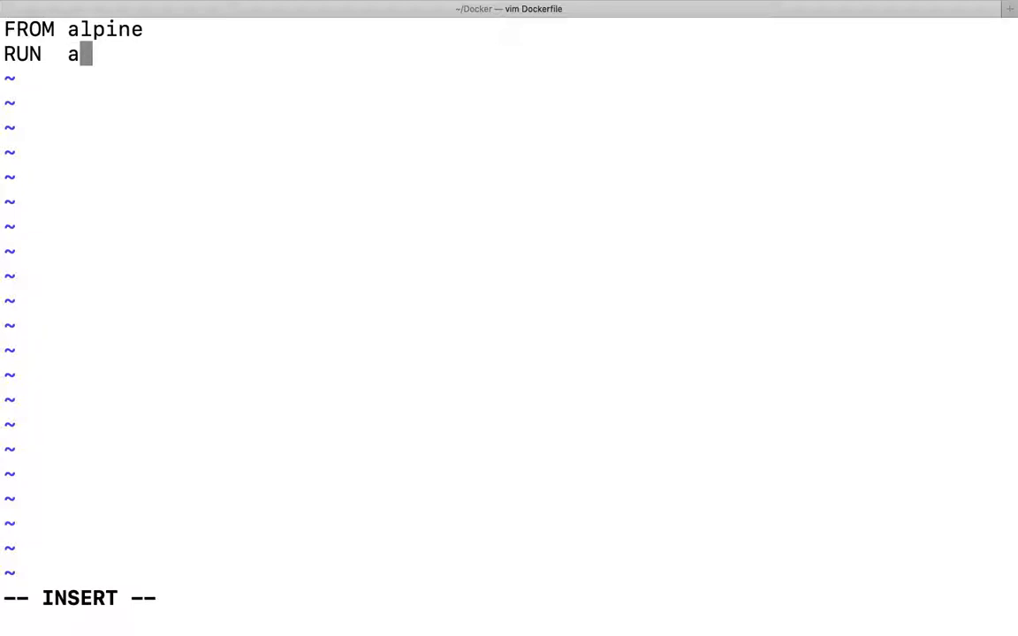
type("pk a")
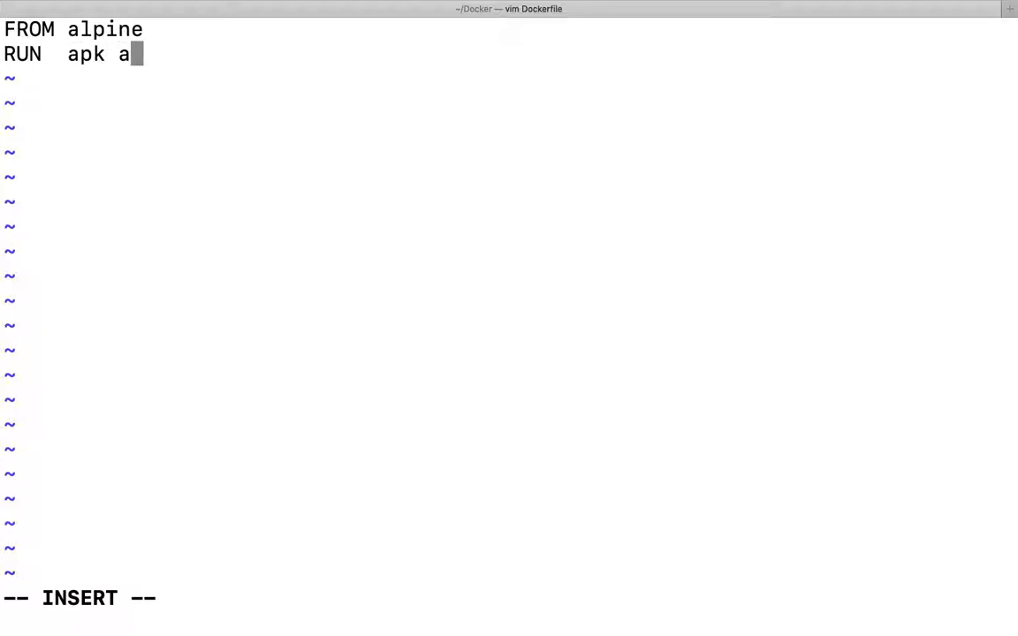
type("dd —")
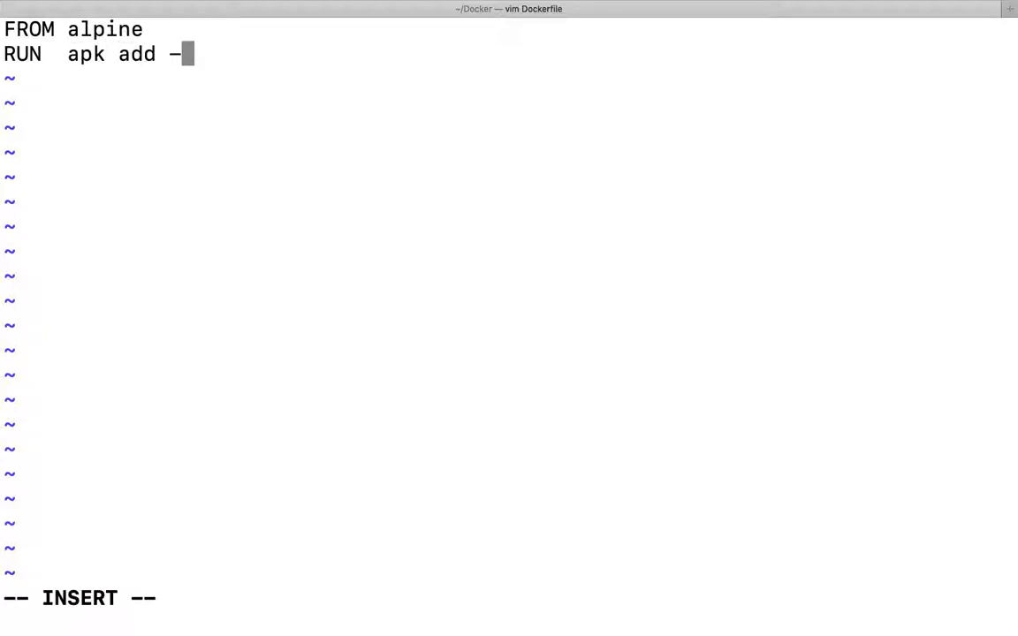
type("-update redis")
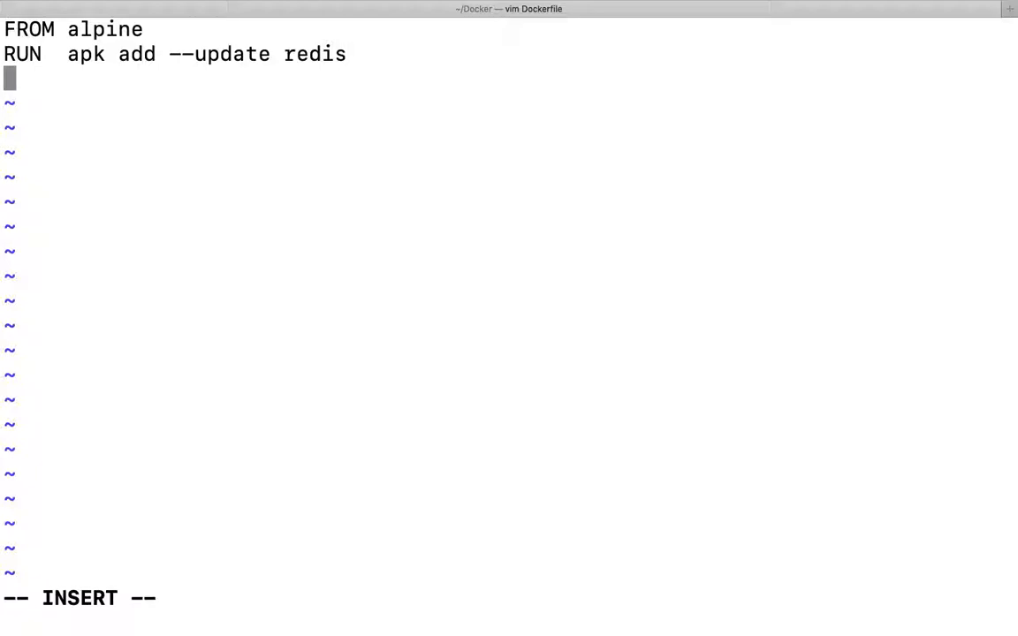
- Add CMD ["redis-server"] as the container command and begin a # comment line
type("C")
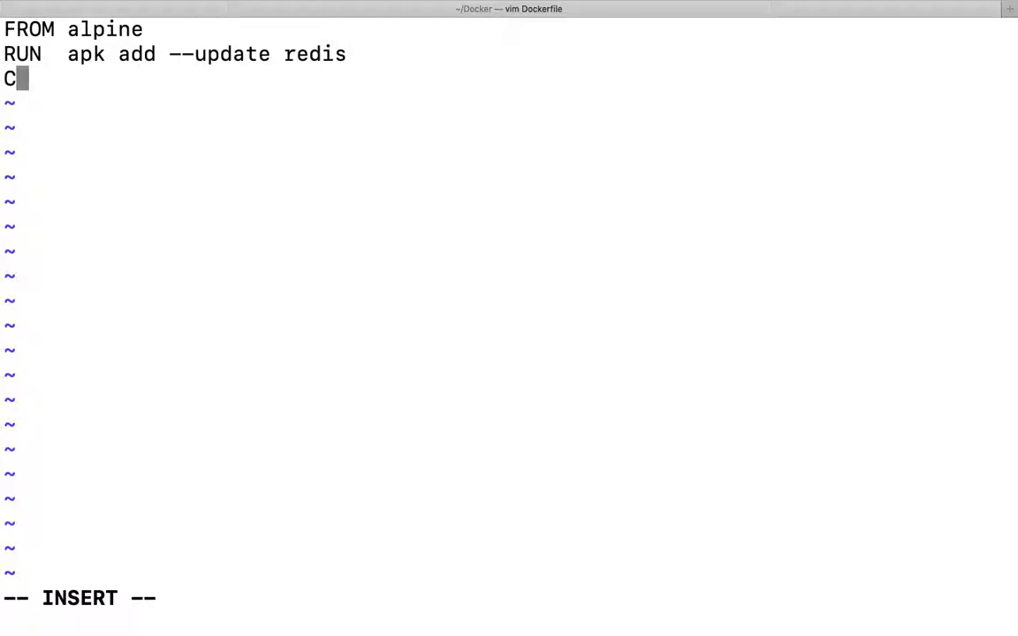
type("MD []")
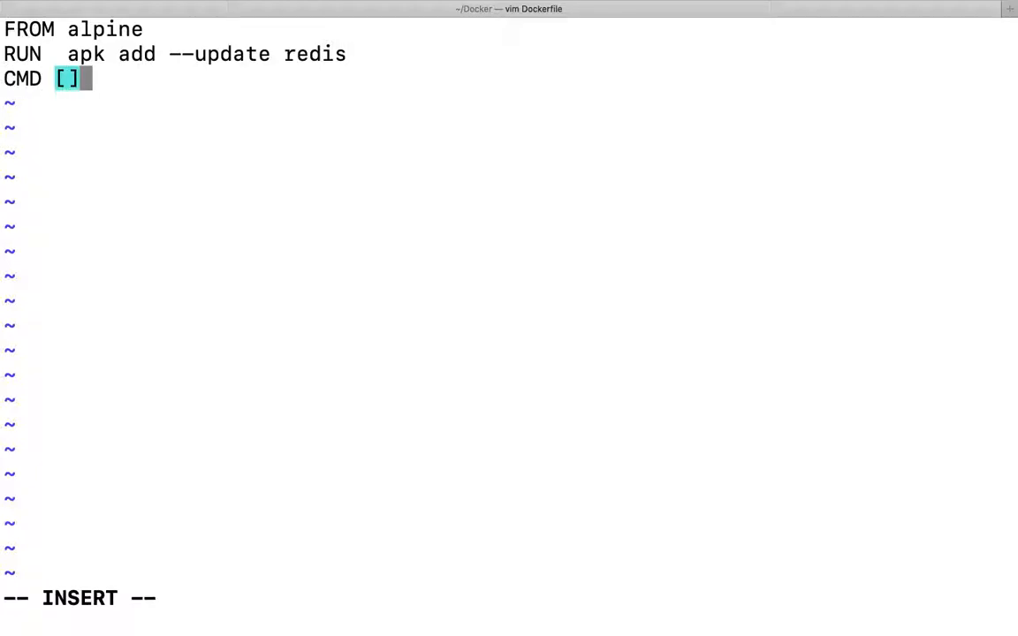
key("Left")
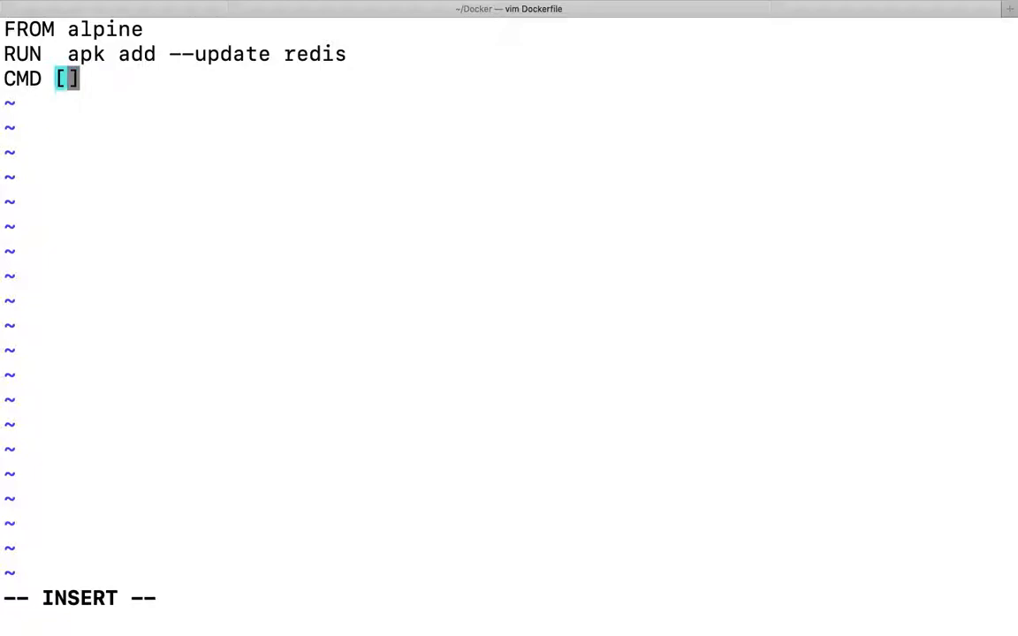
type("\"")
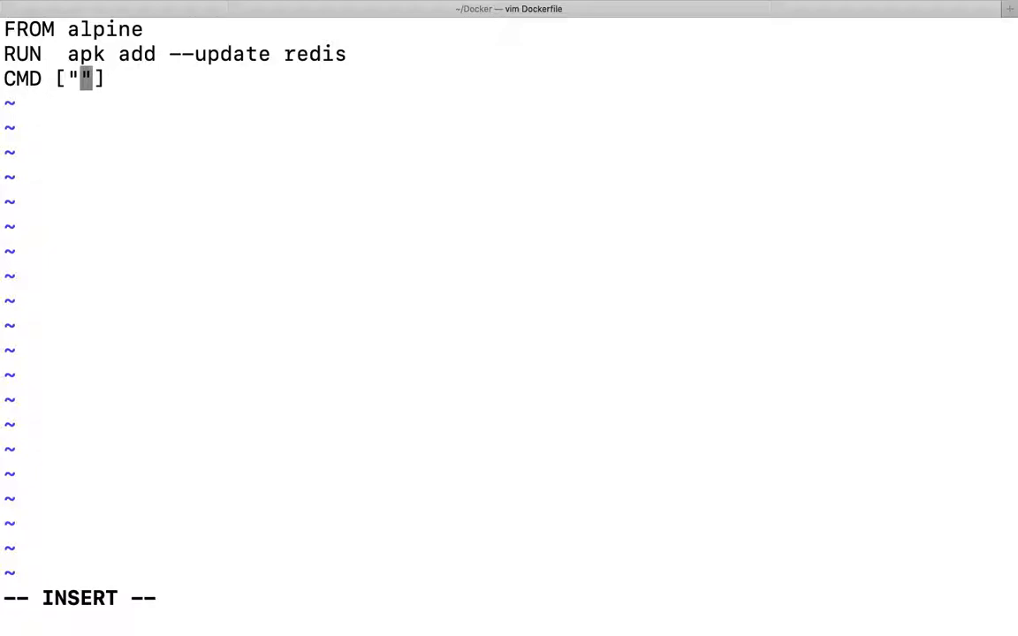
type("rede")
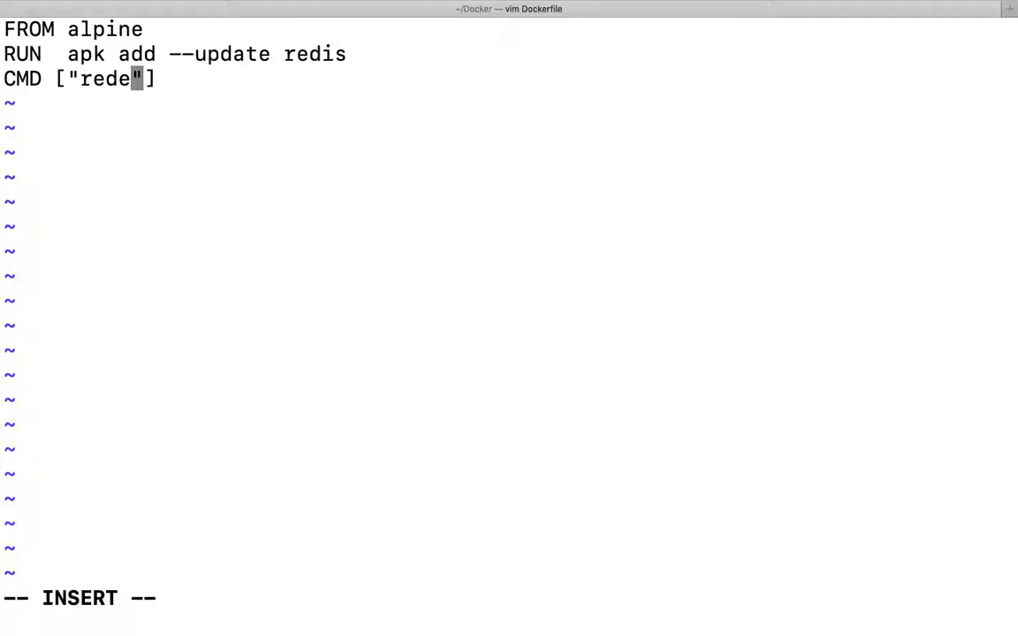
type("s")
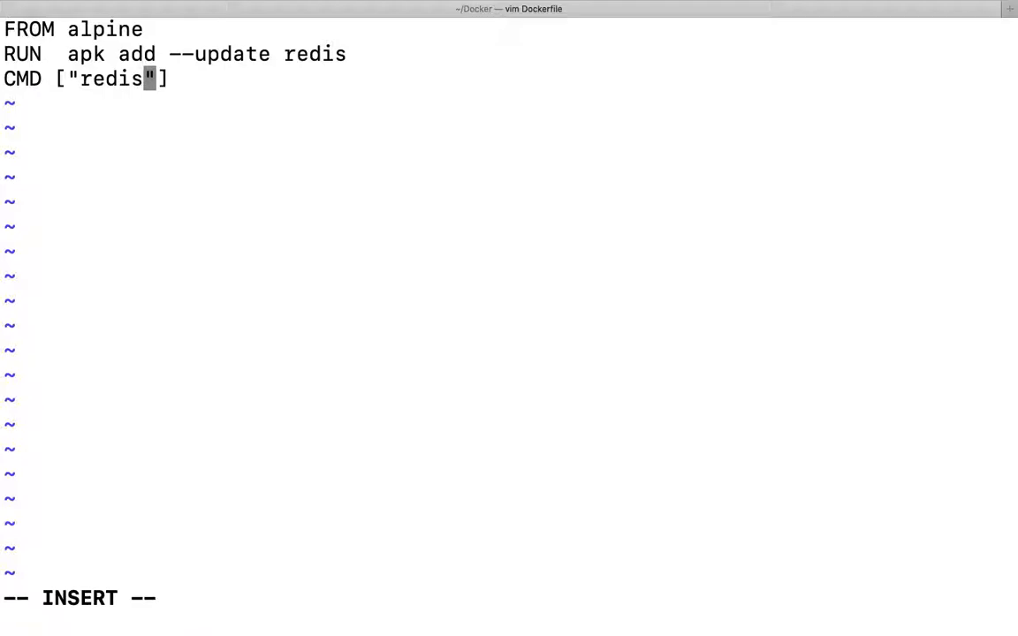
type("-server")
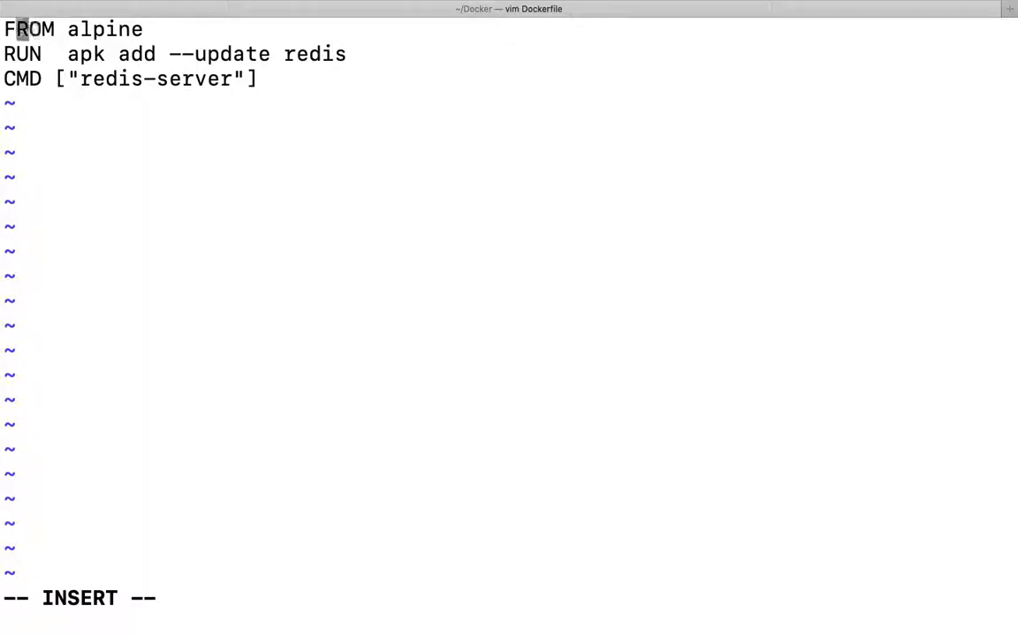
type("#")
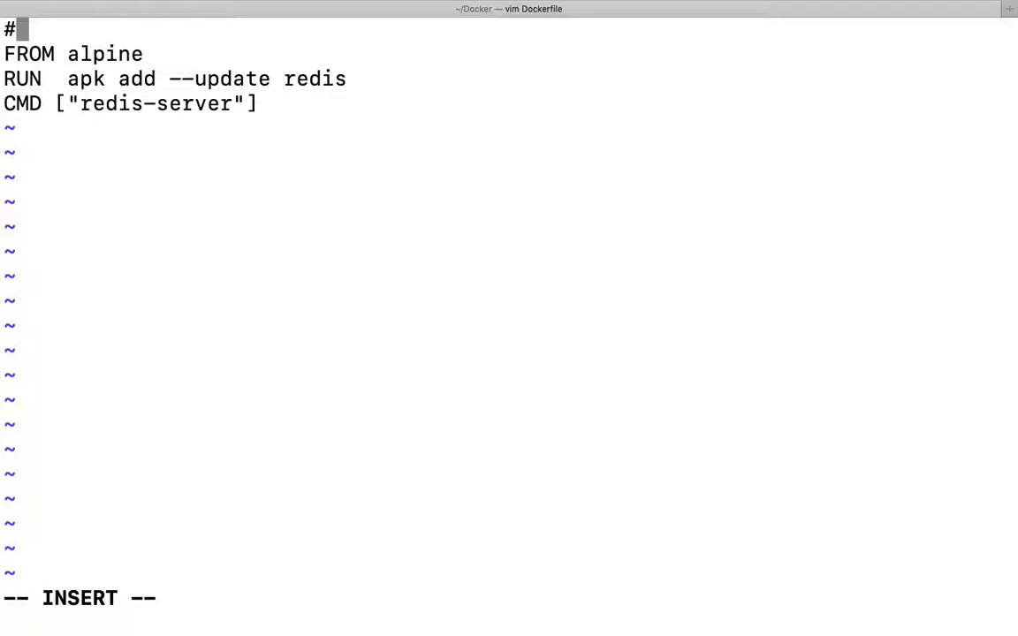
- Write the comment 'This is our base image to create docker image' above FROM alpine
type("This is")
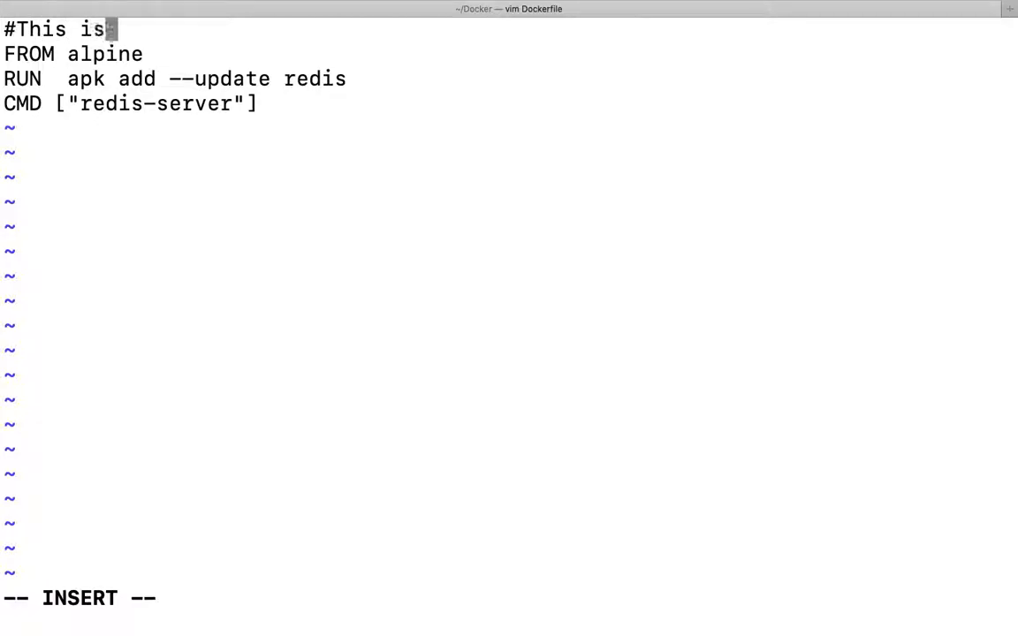
type("our base")
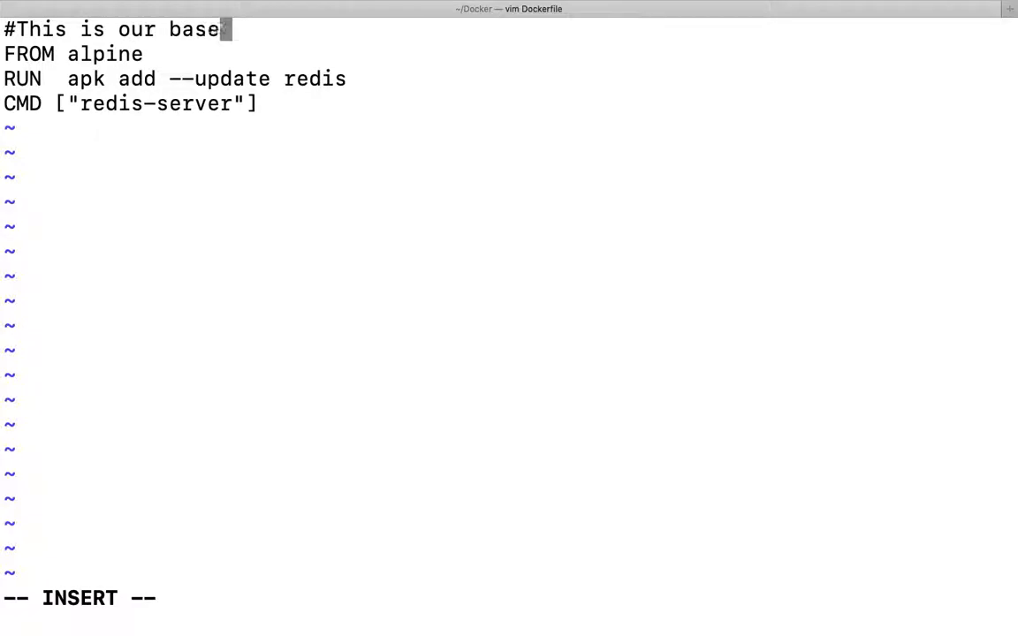
type("image")
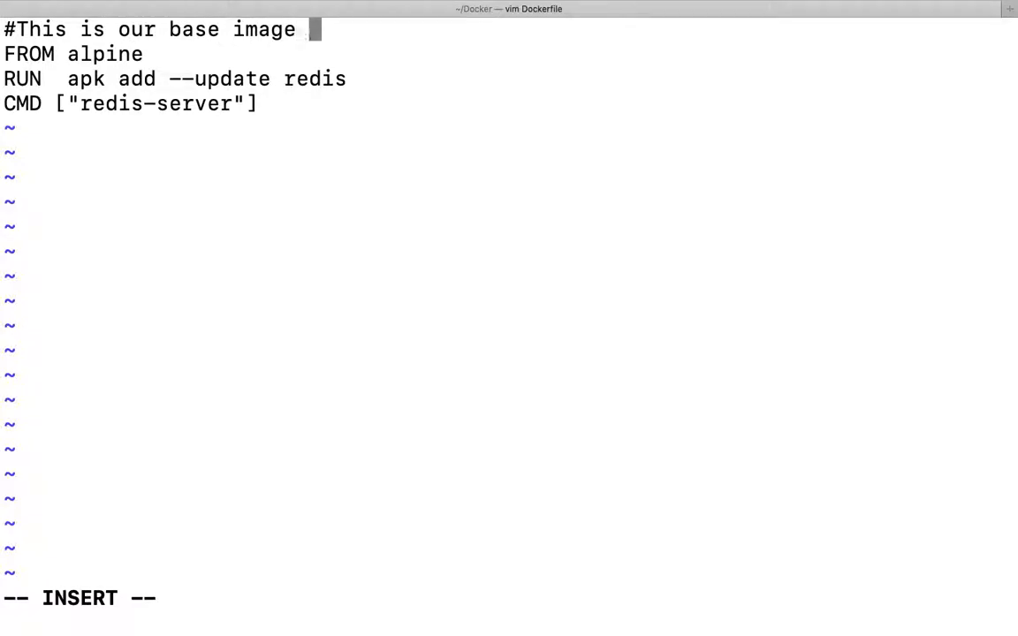
type("to create d")
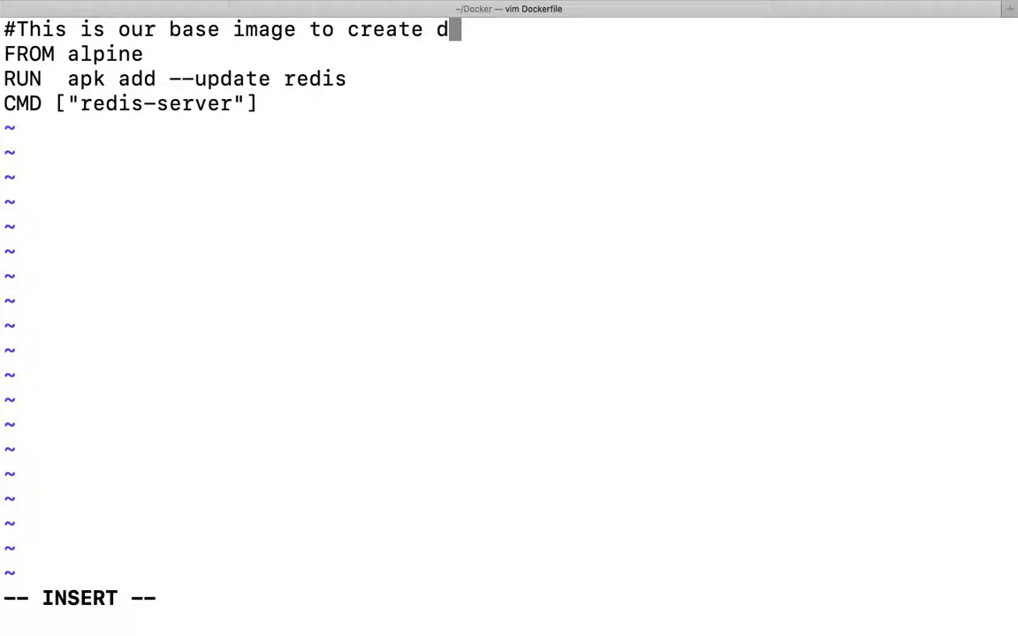
type("ocker image")
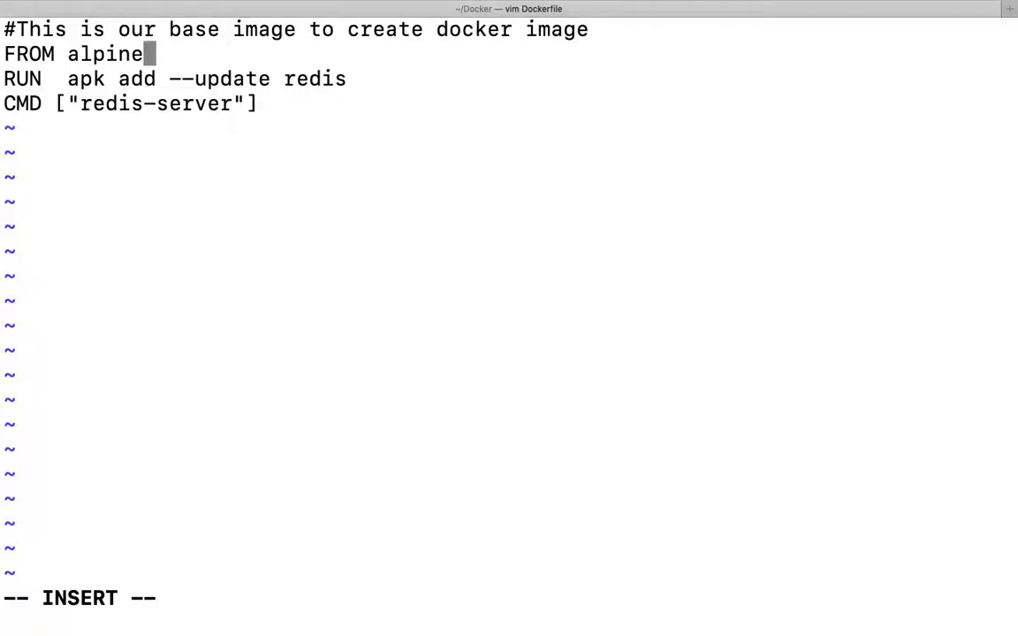
- Add '#This software will be installed in container image' on a new line above RUN
key("Return")
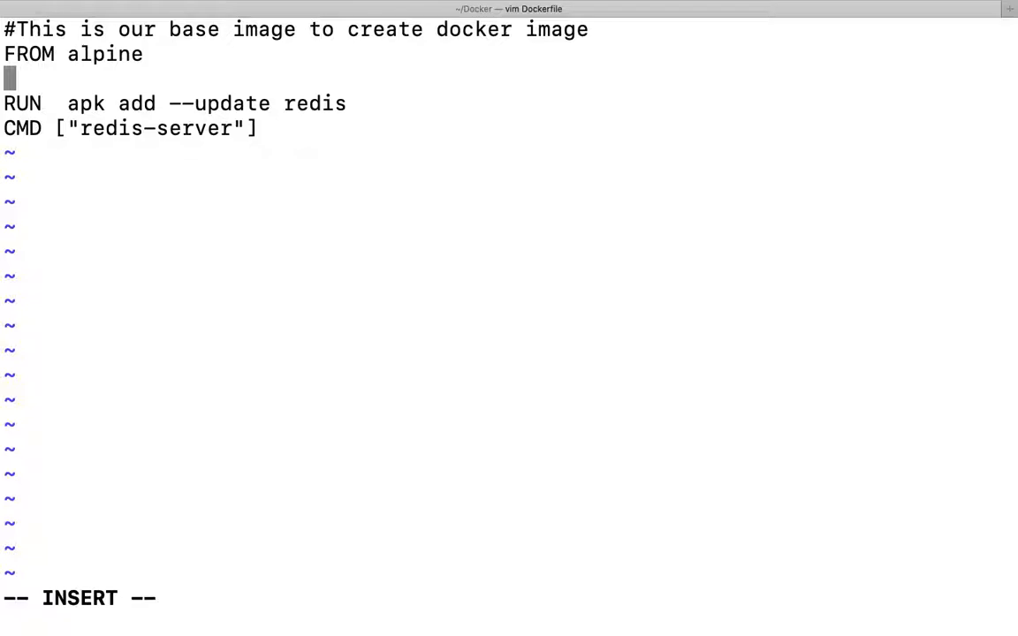
type("#")
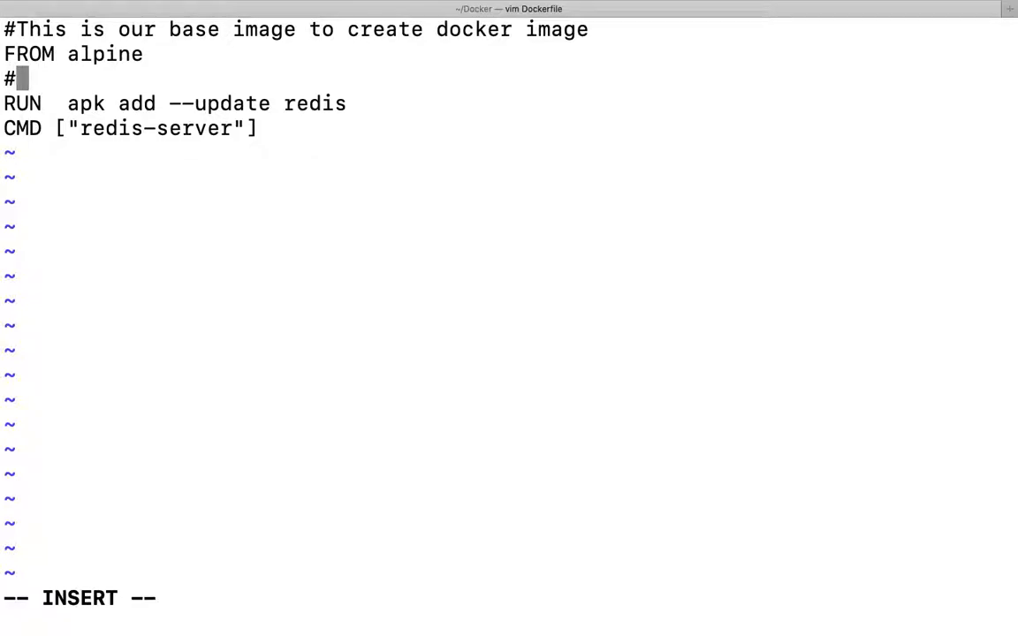
type("This")
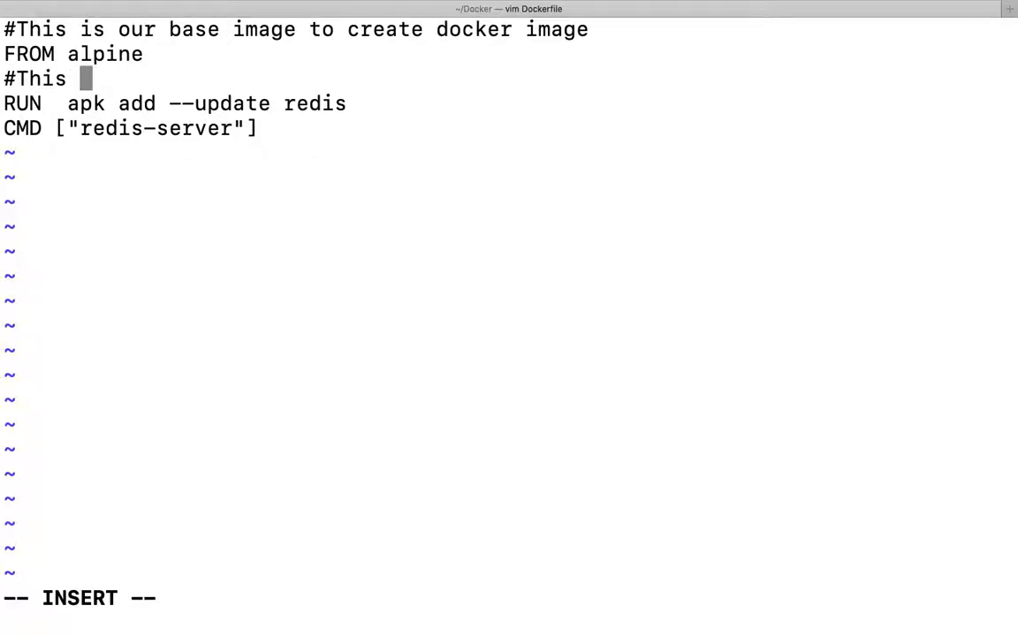
type("sof")
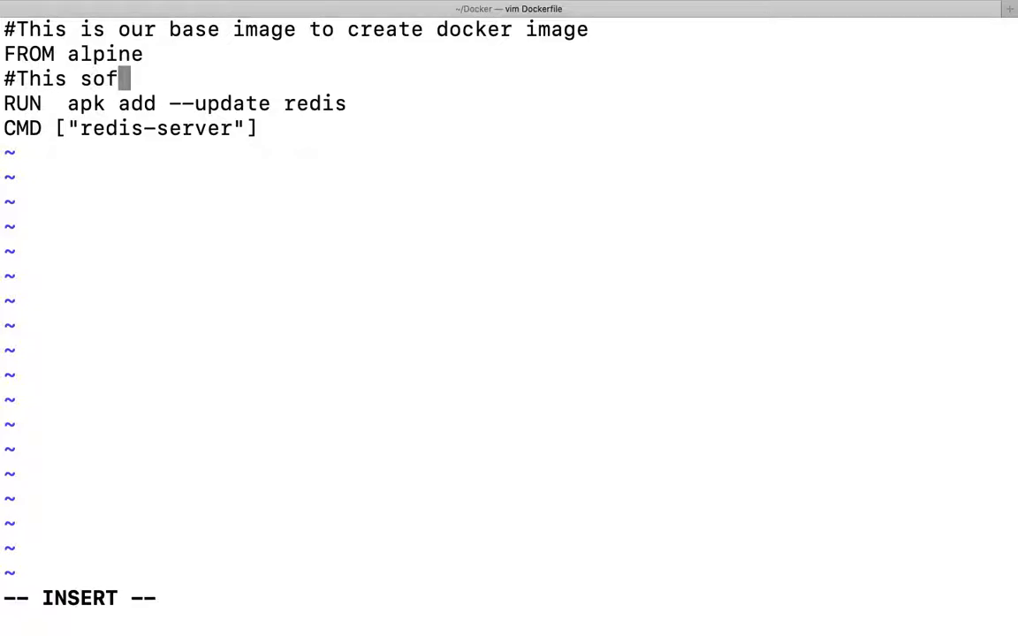
type("tware will")
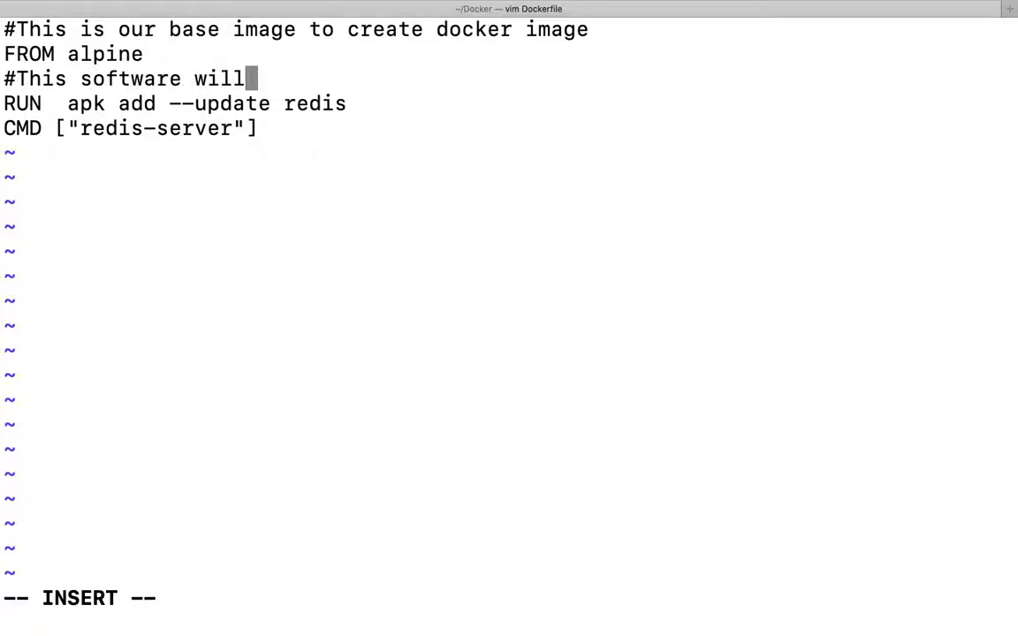
type("be ista")
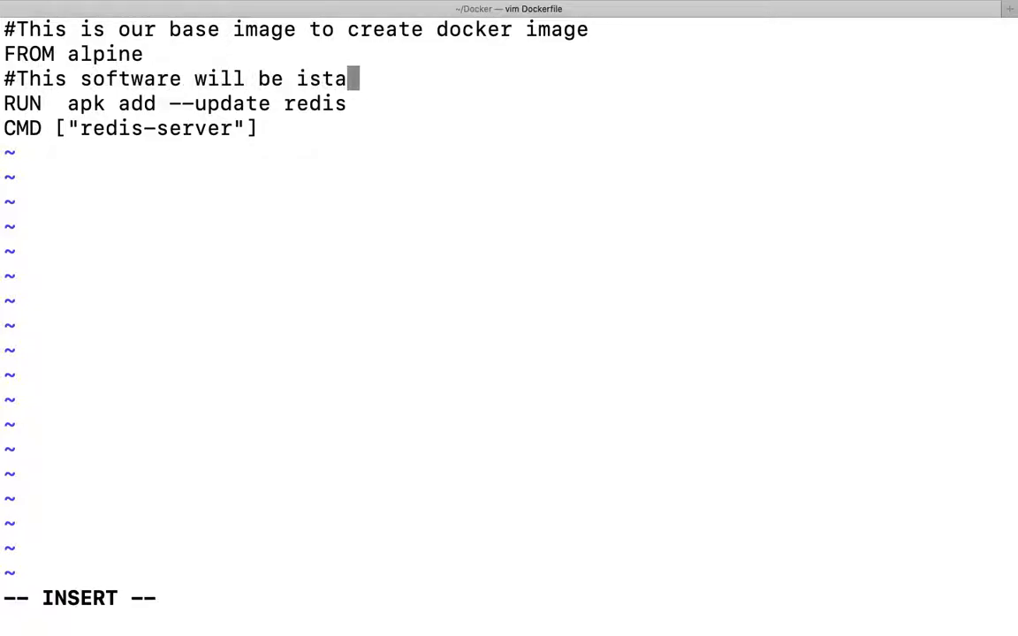
type("l")
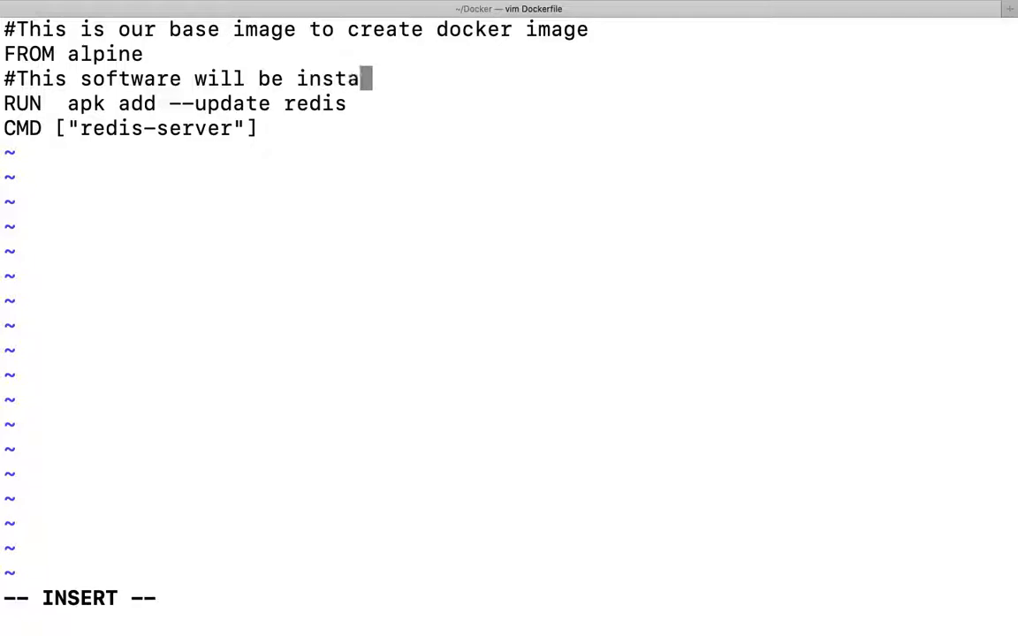
type("lled in c")
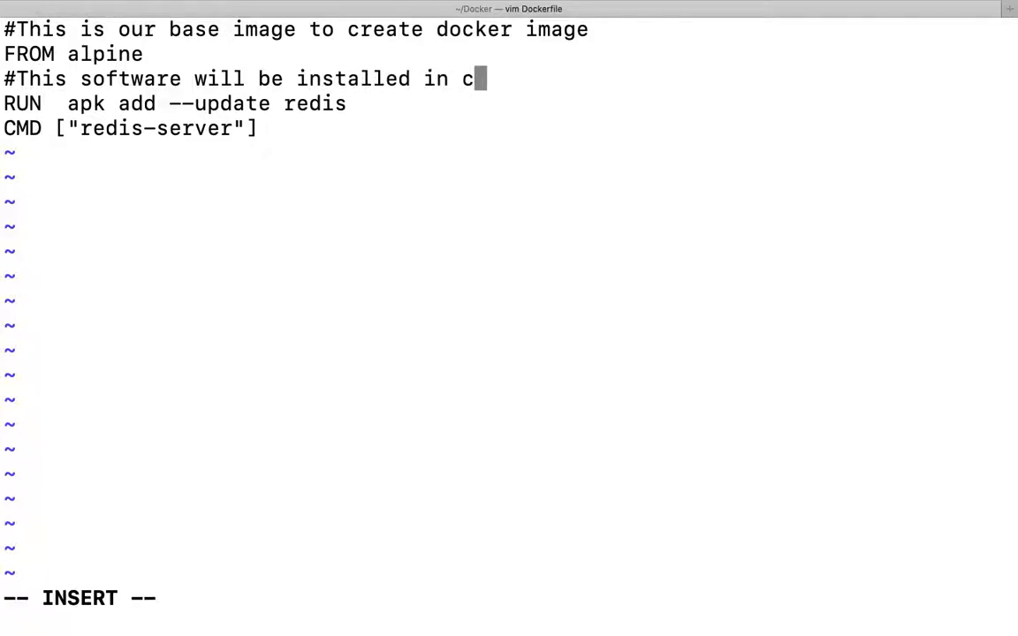
type("ontainer")
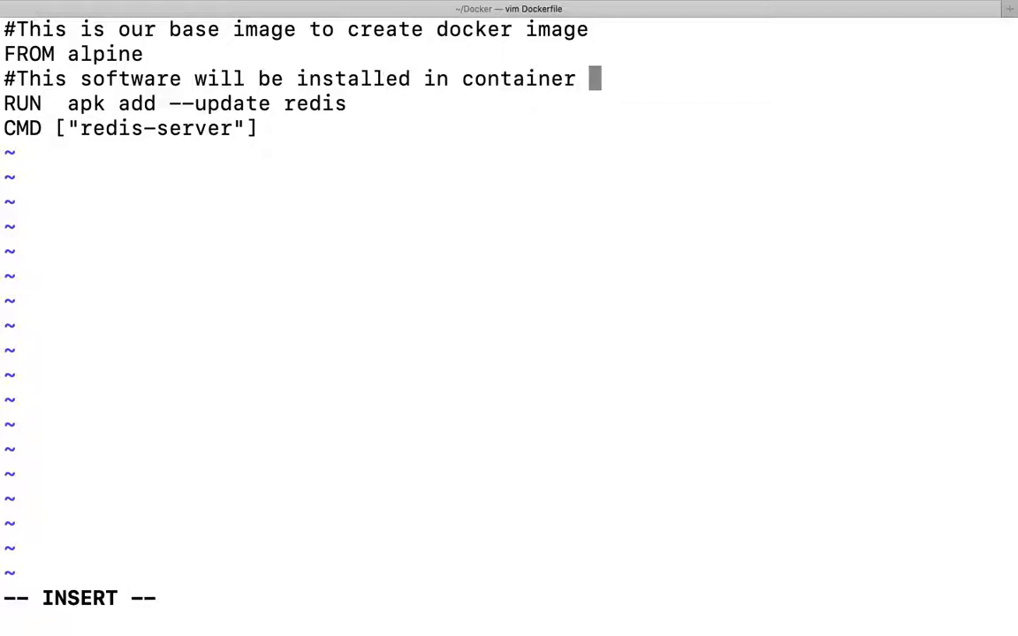
type("image")
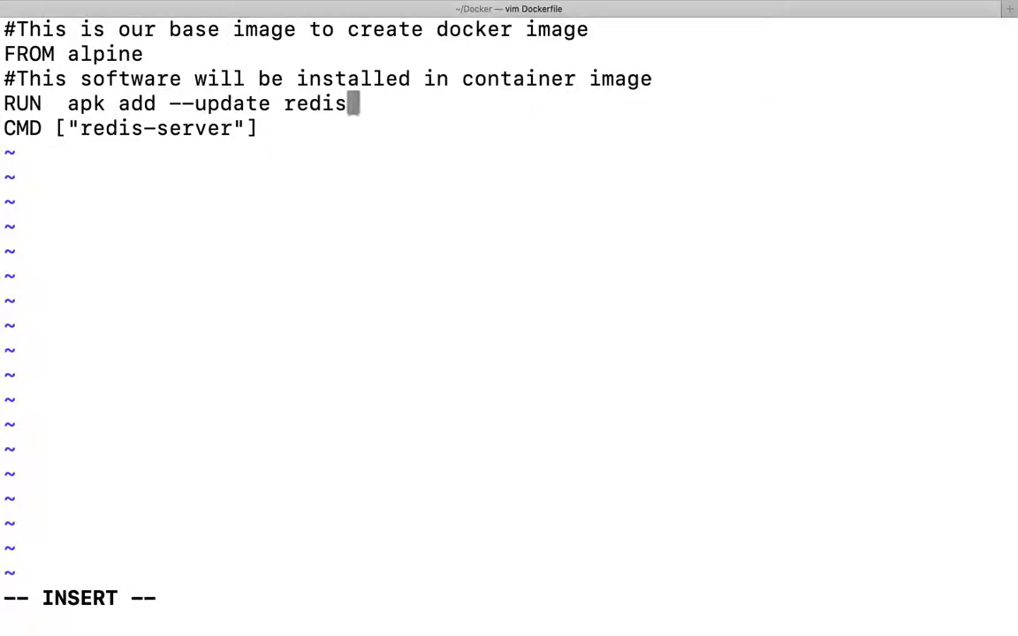
- Add '#This command will get executed at container's start up' above the CMD line
key("Return")
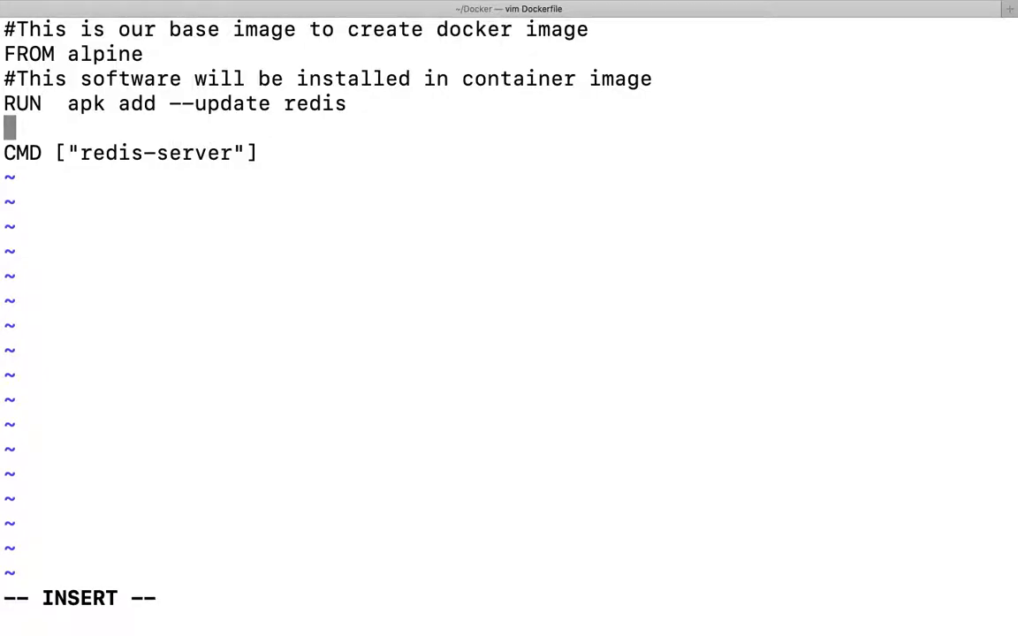
type("#T")
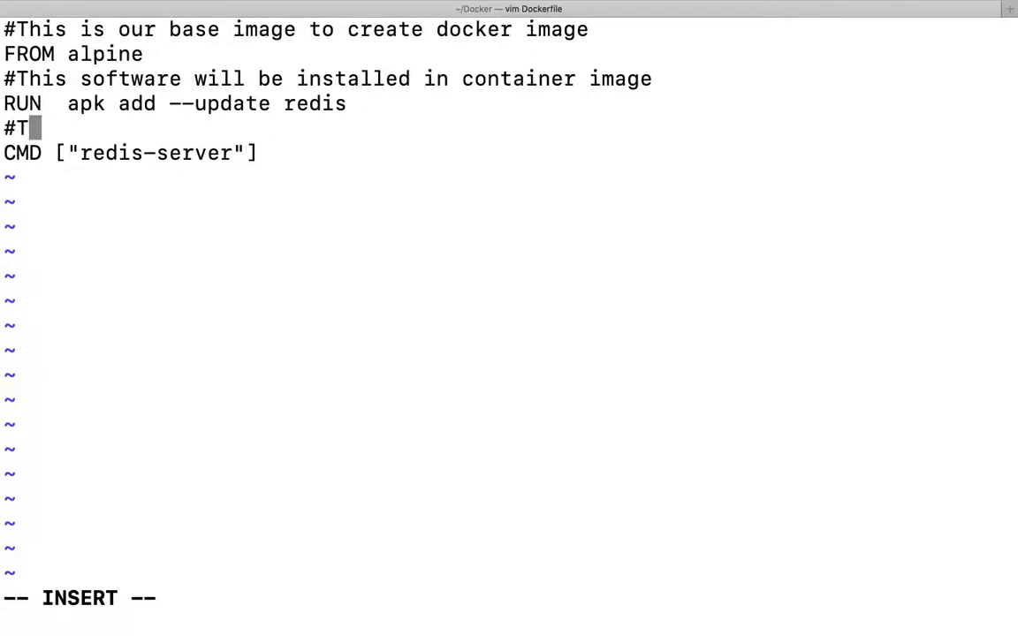
type("his comma")
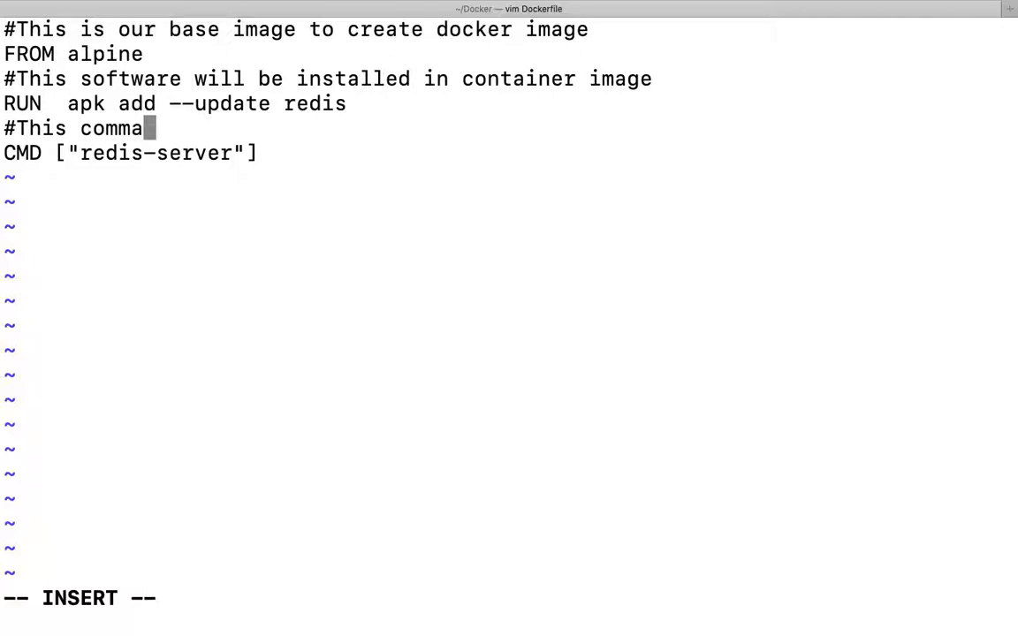
type("nd wil")
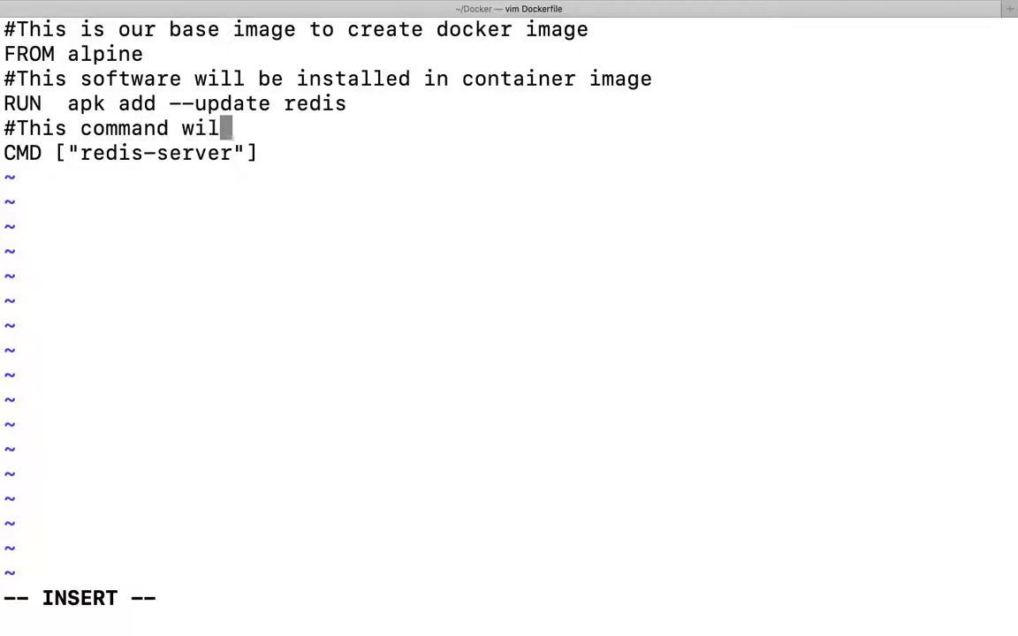
type("l get exe")
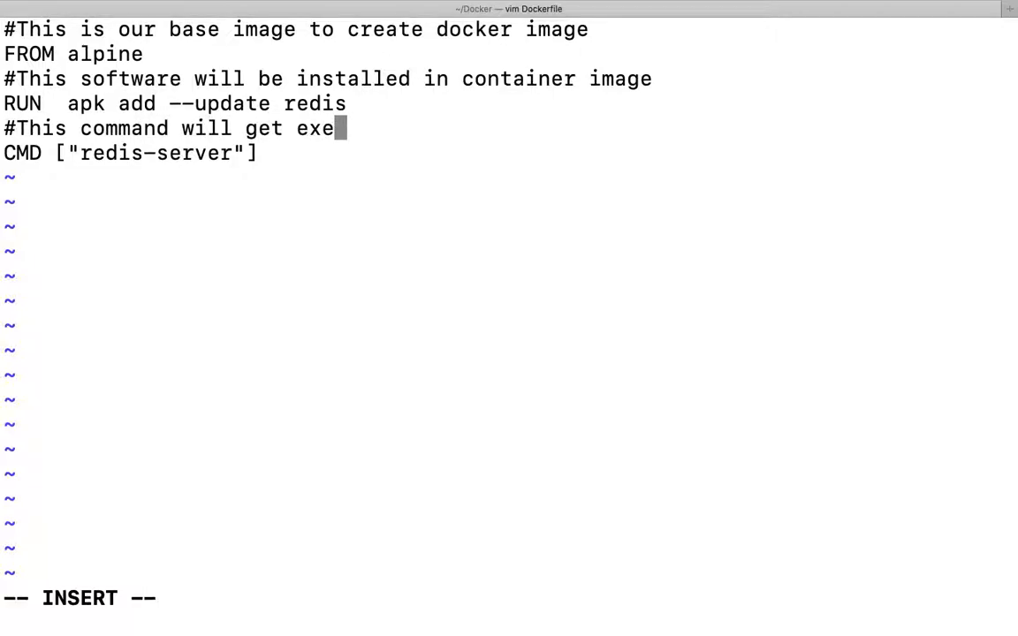
type("cuted a")
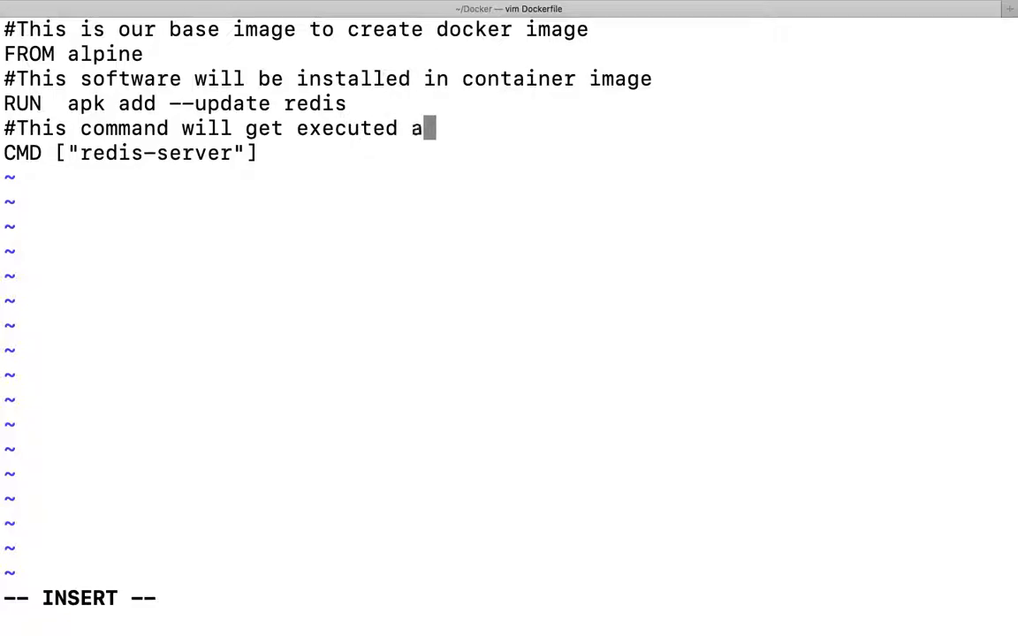
type("t conta")
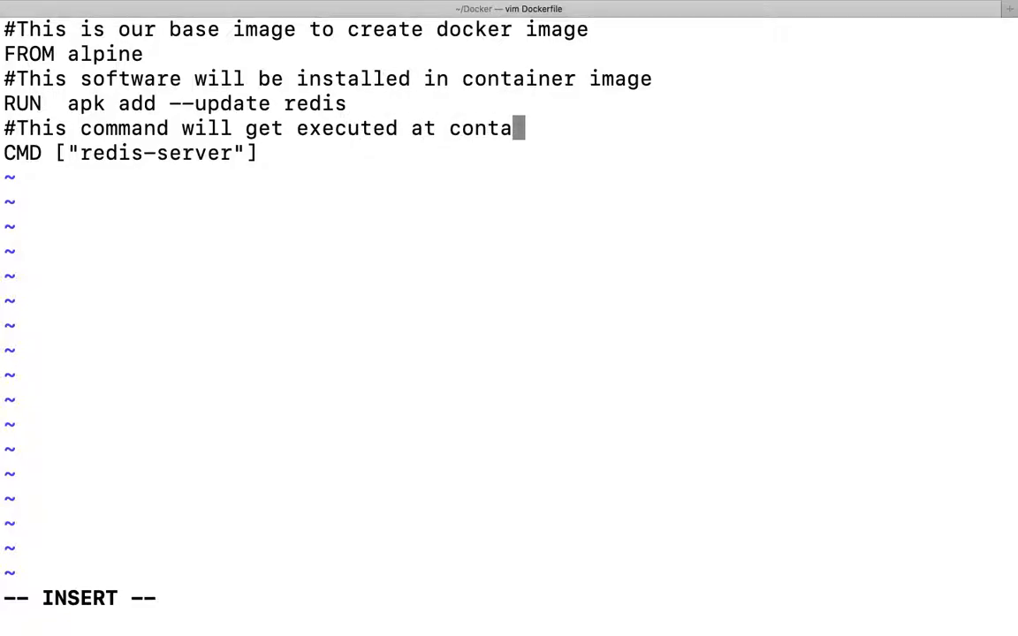
type("iner's")
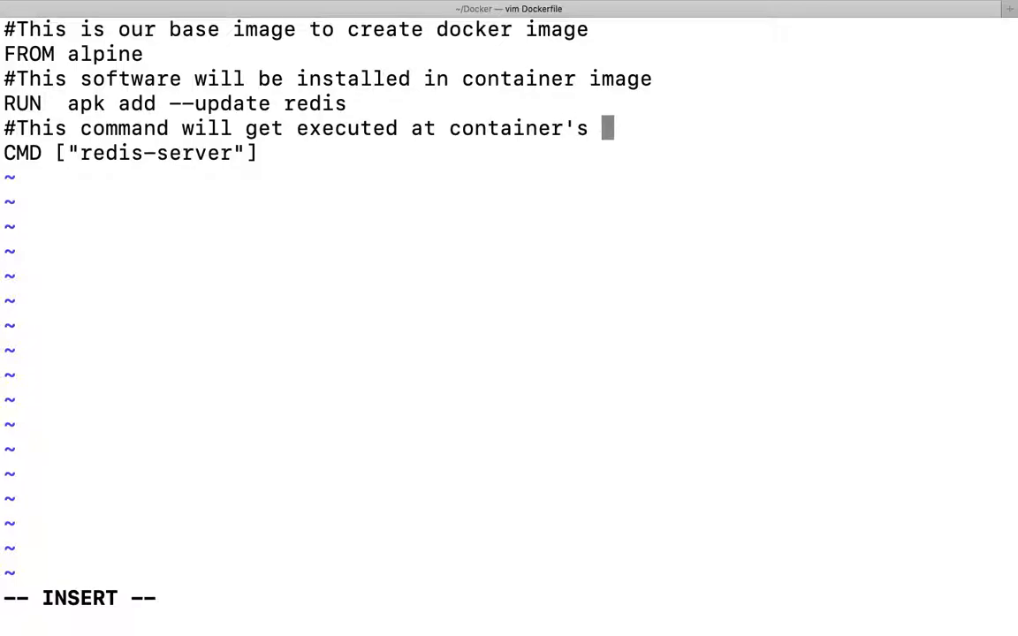
type("start u")
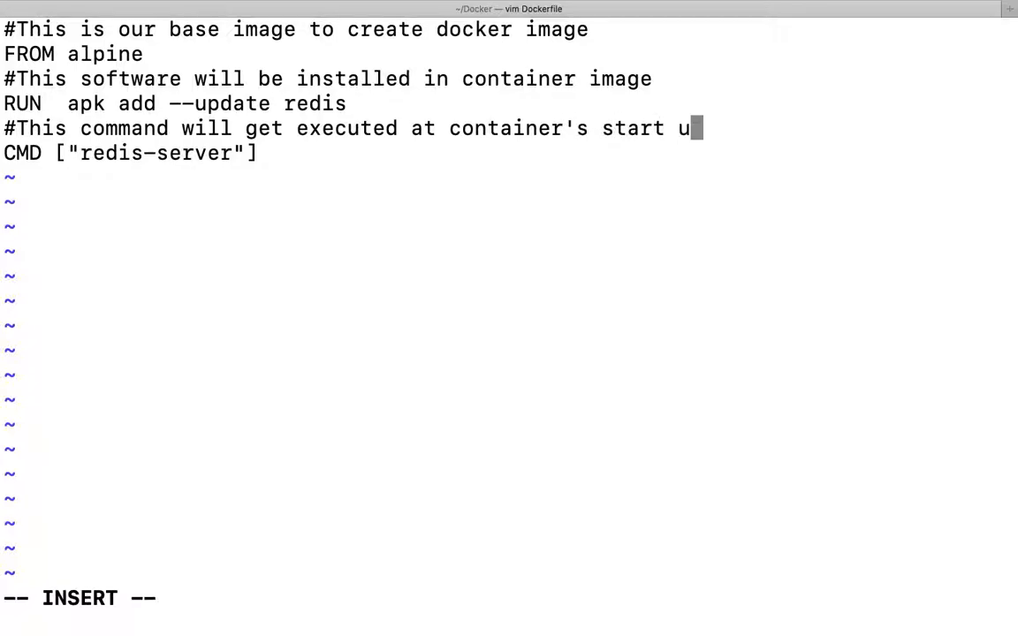
type("p")
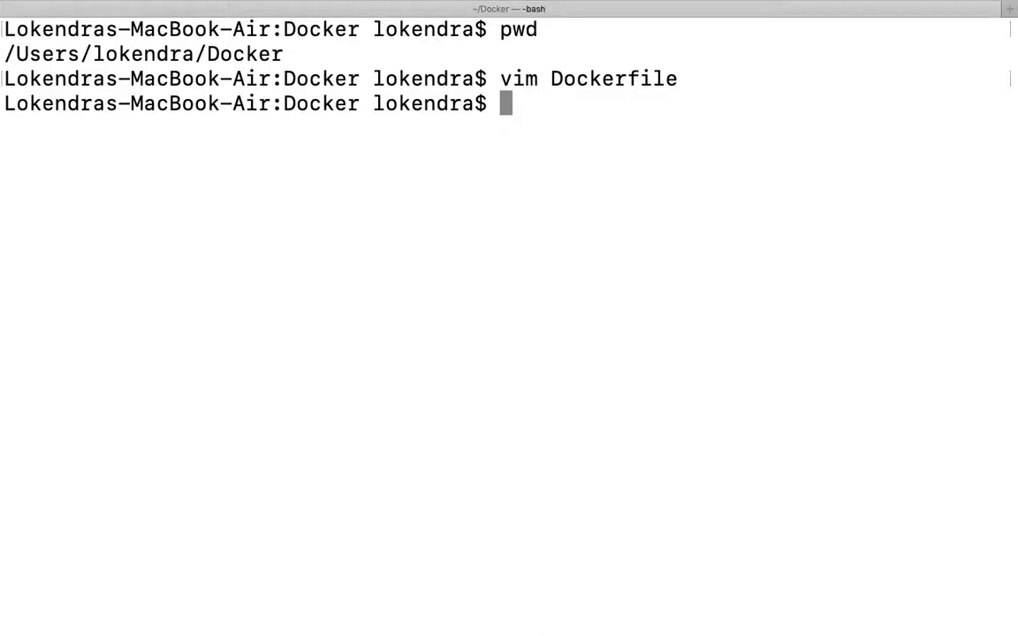
key("Return")
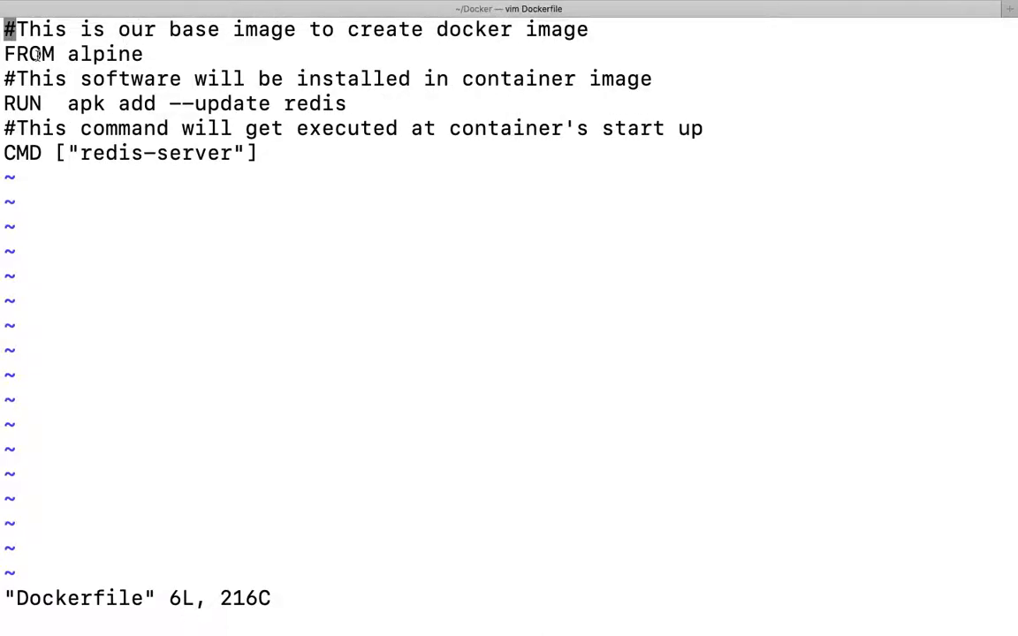
double_click(102, 53)
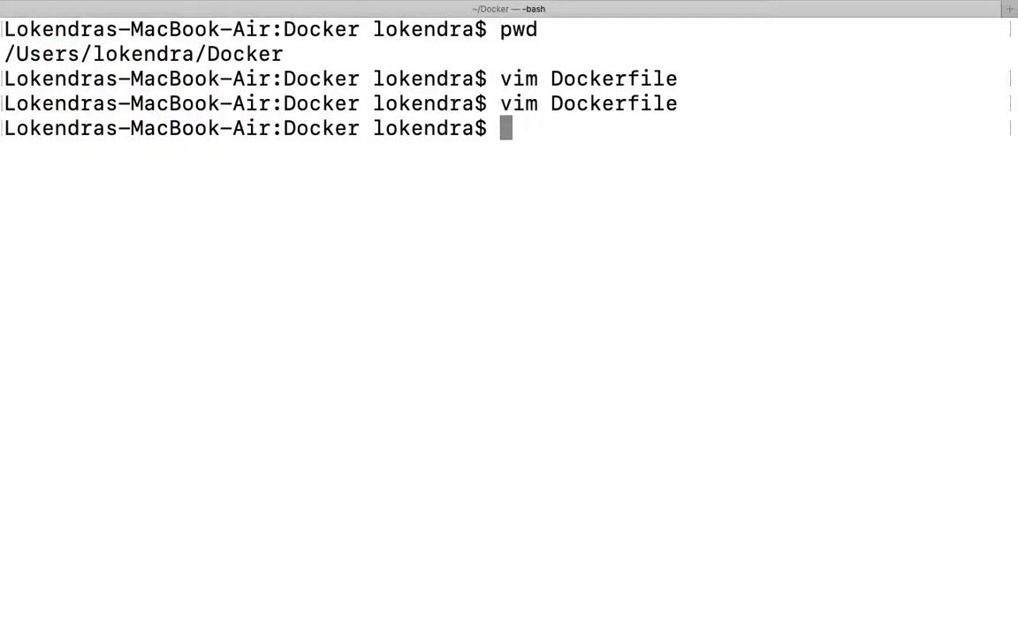
- Run docker build . to build the image from the Dockerfile in the current folder
type("docker b")
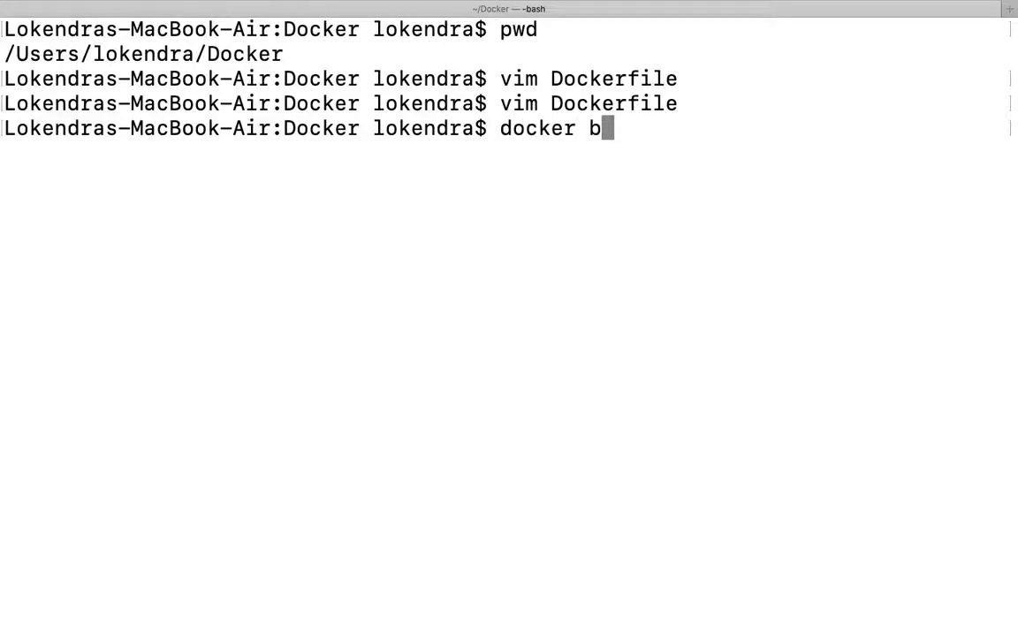
type("uild")
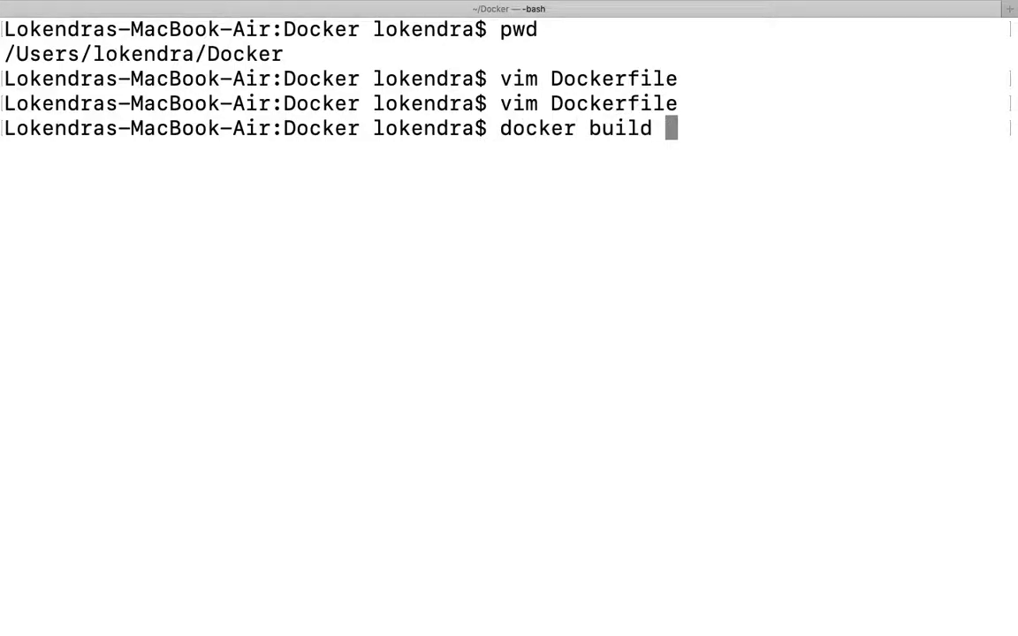
type(".")
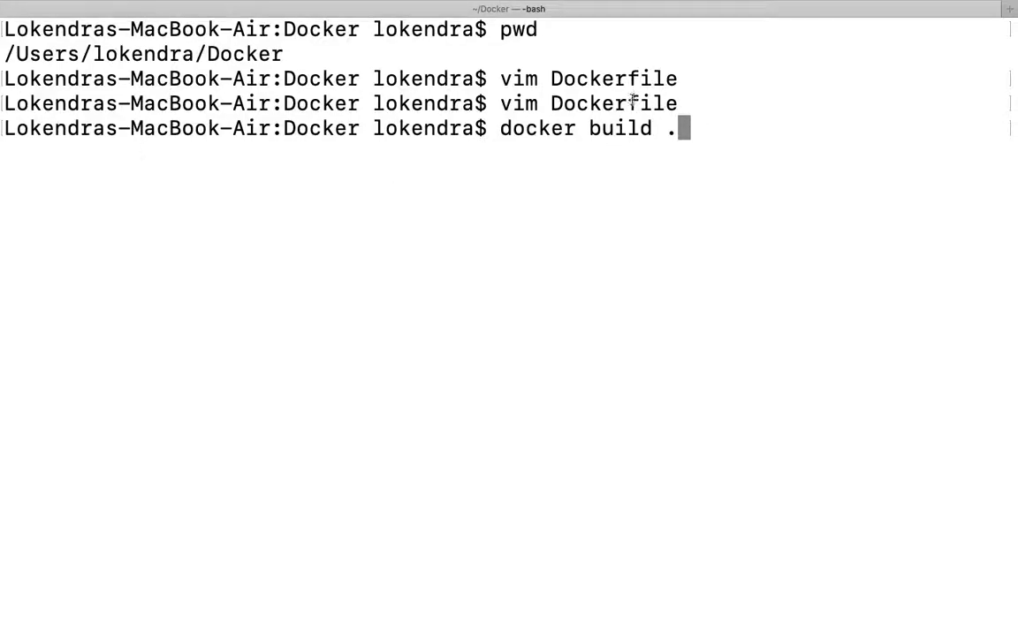
key("Return")
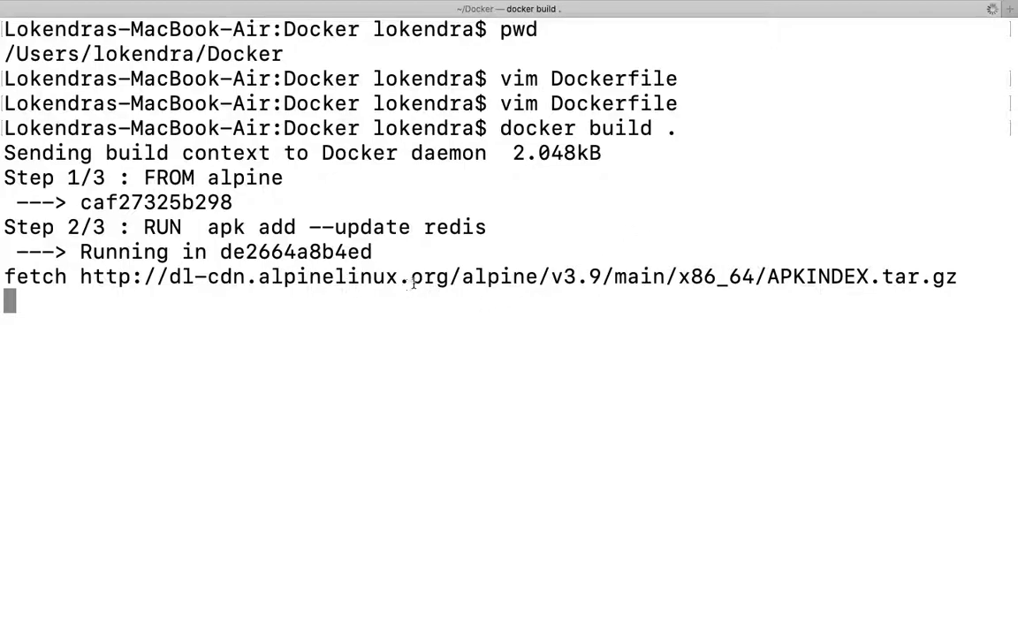
mouse_move(299, 290)
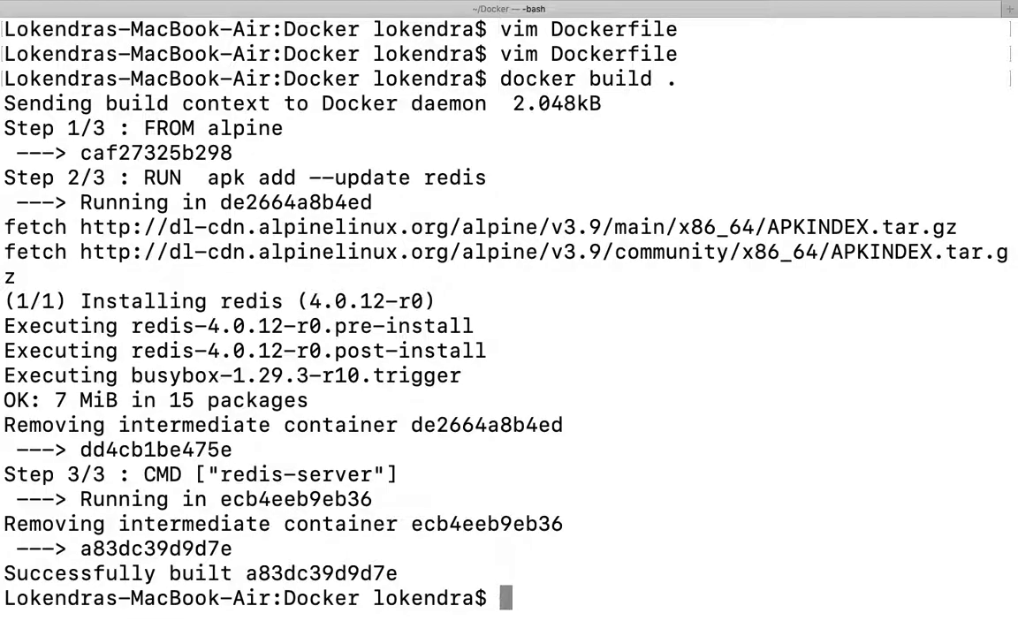
- Run docker run -it a83dc39d9d7e to start a container with the Redis server
type("docker run -it")
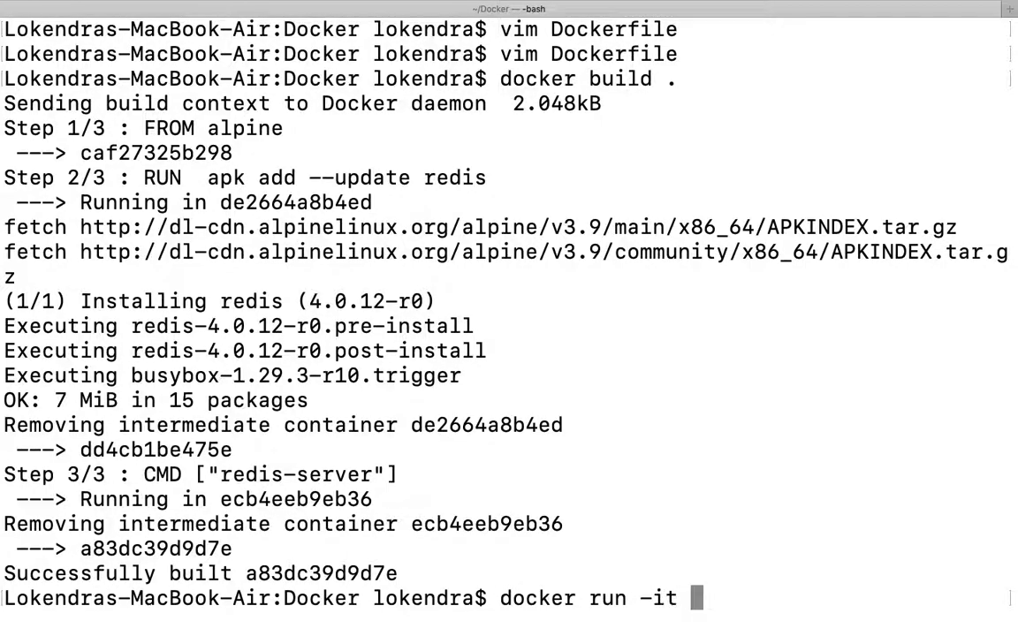
type("a83dc39d9d7e")
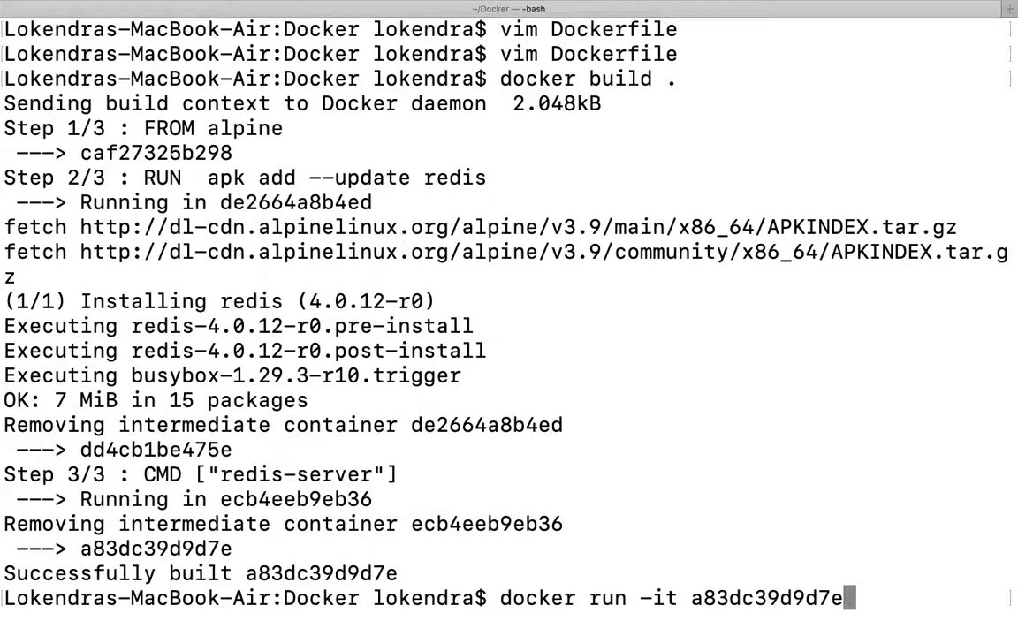
key("Return")
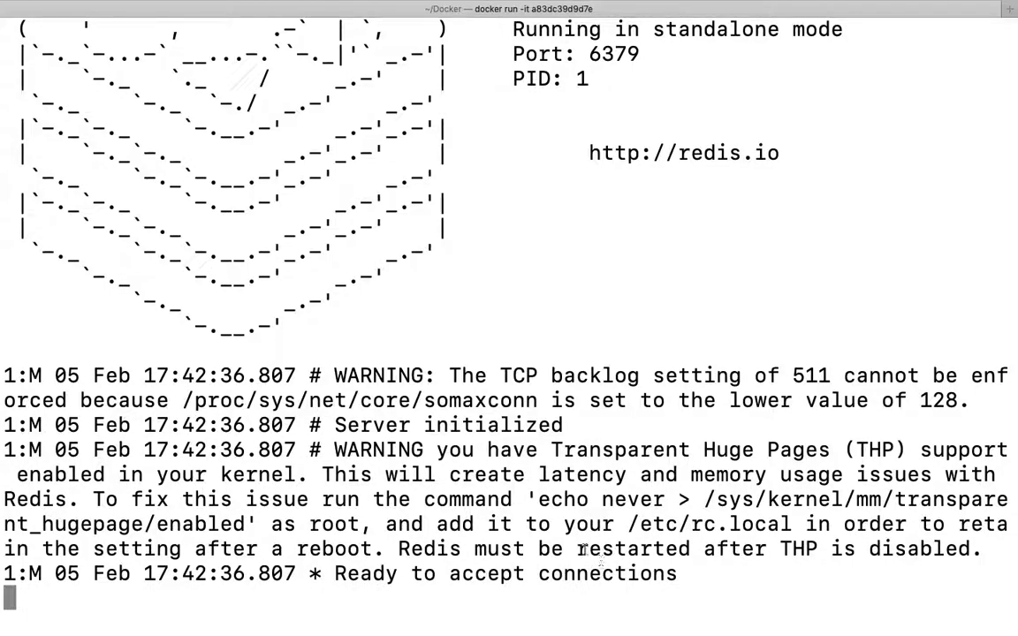
scroll("up", 3)
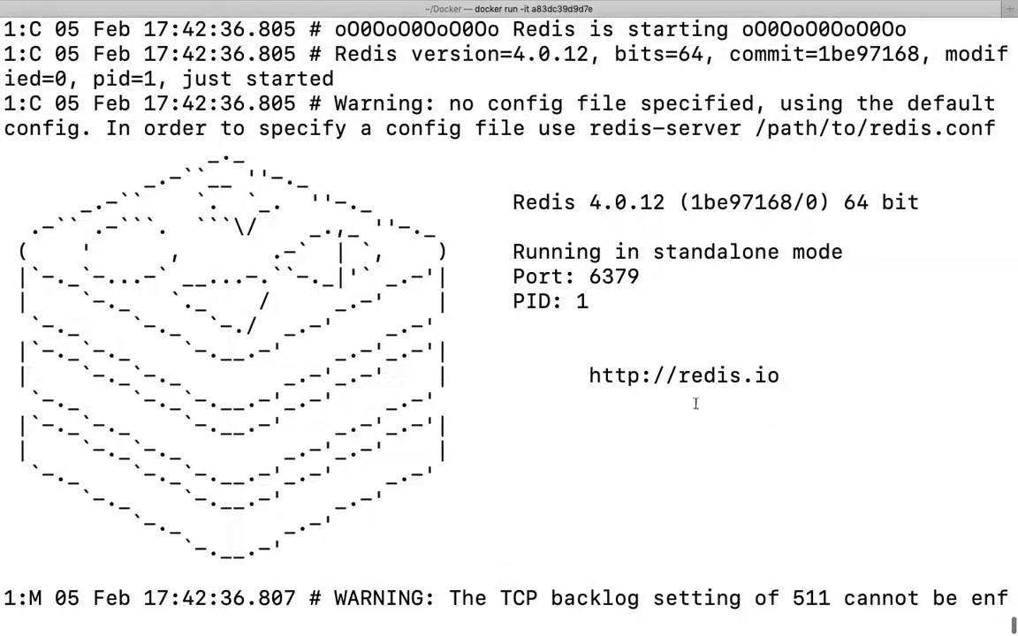
double_click(614, 275)
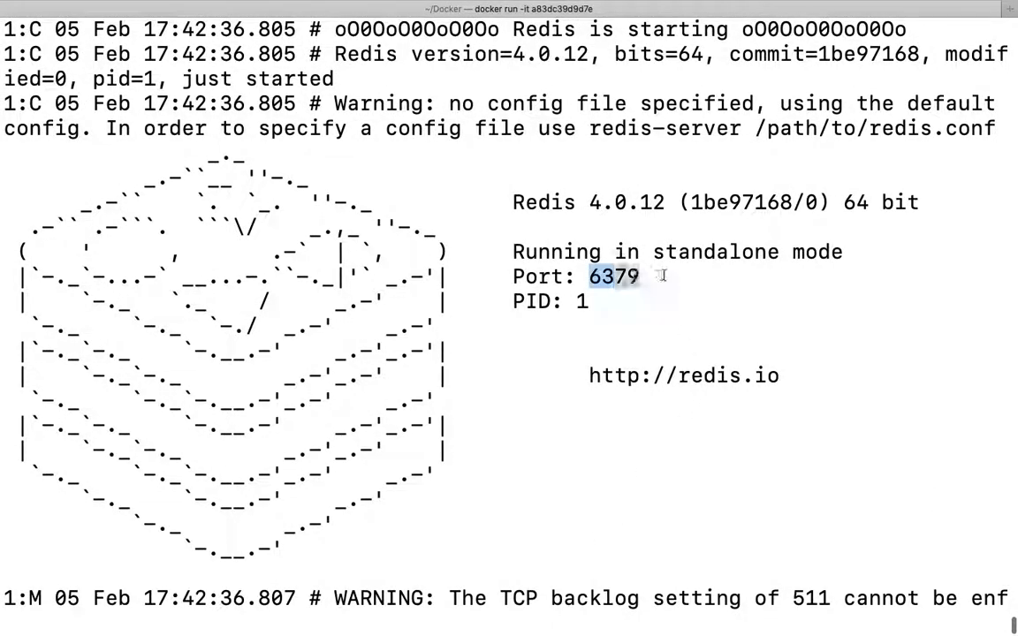
scroll("up", 3)
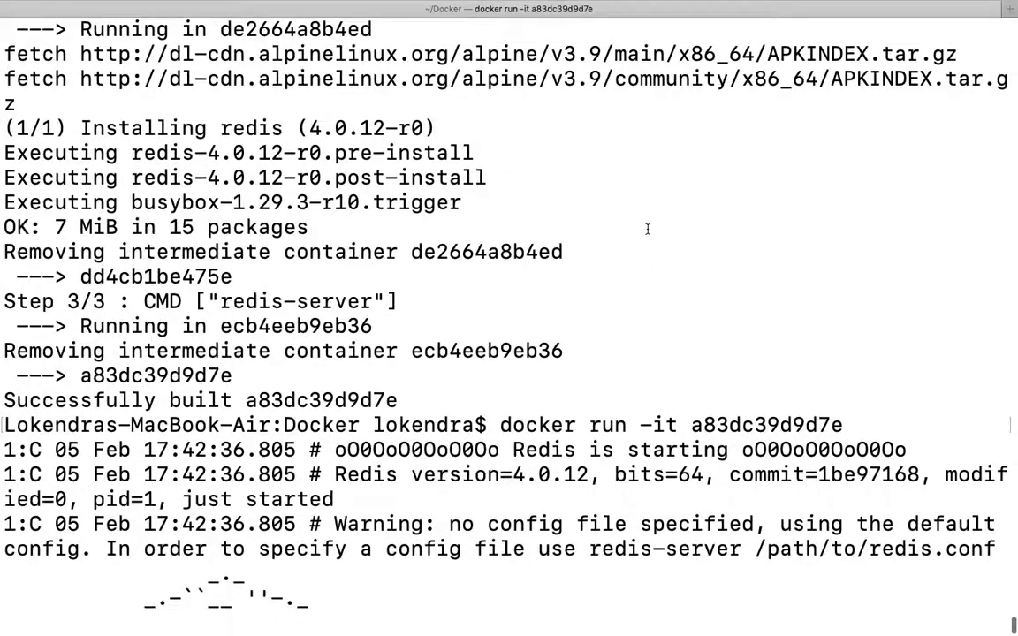
scroll("down", 3)
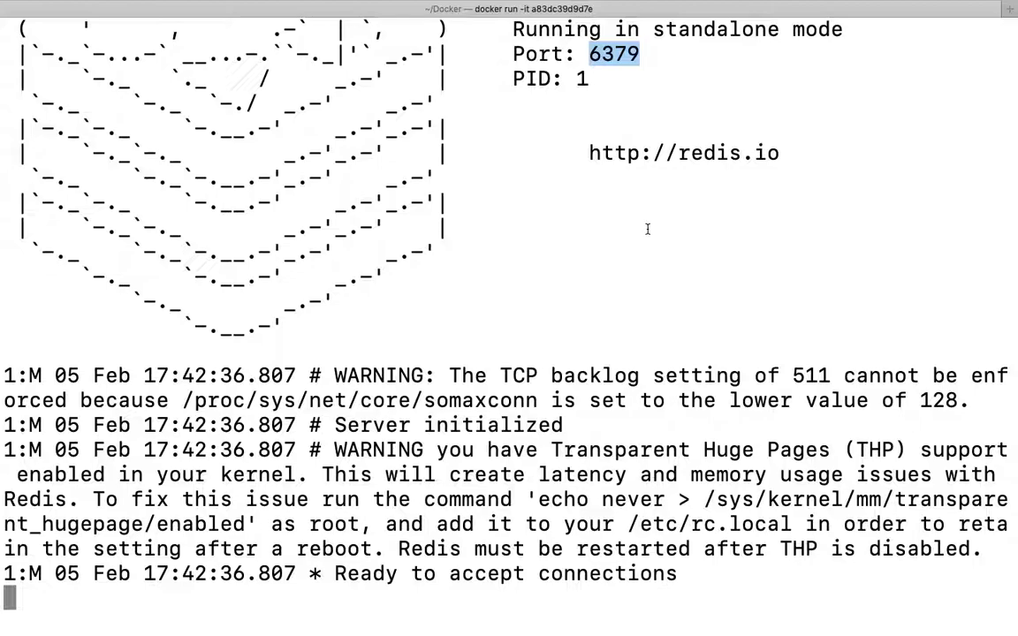
mouse_move(643, 251)
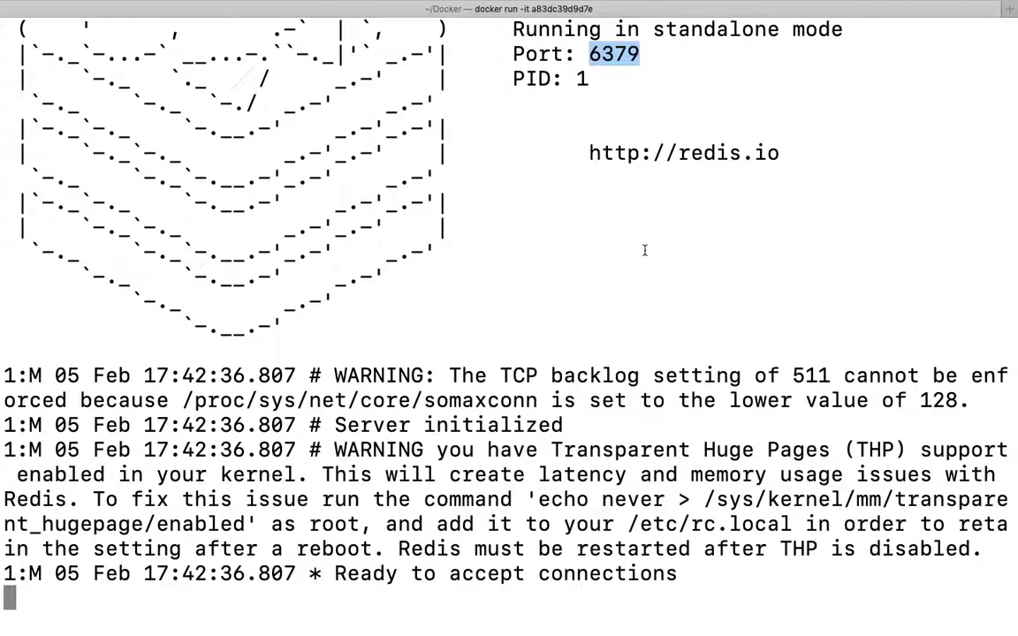
mouse_move(704, 88)
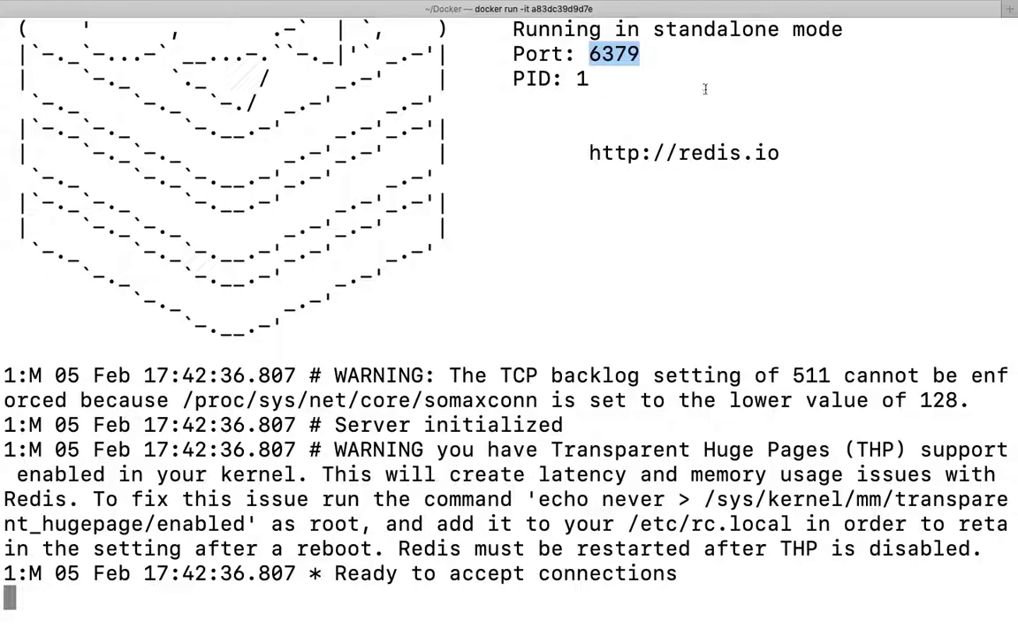